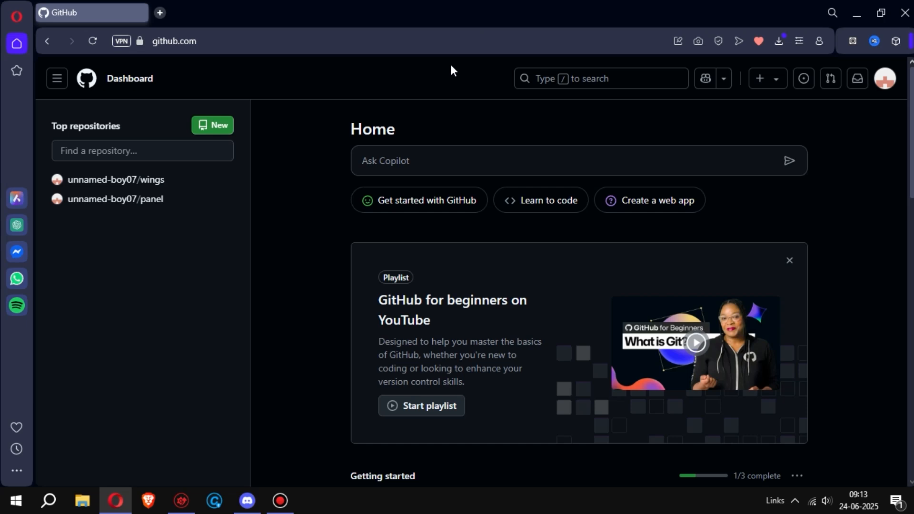
{"action": "mouse_move", "coordinate": [405, 109]}
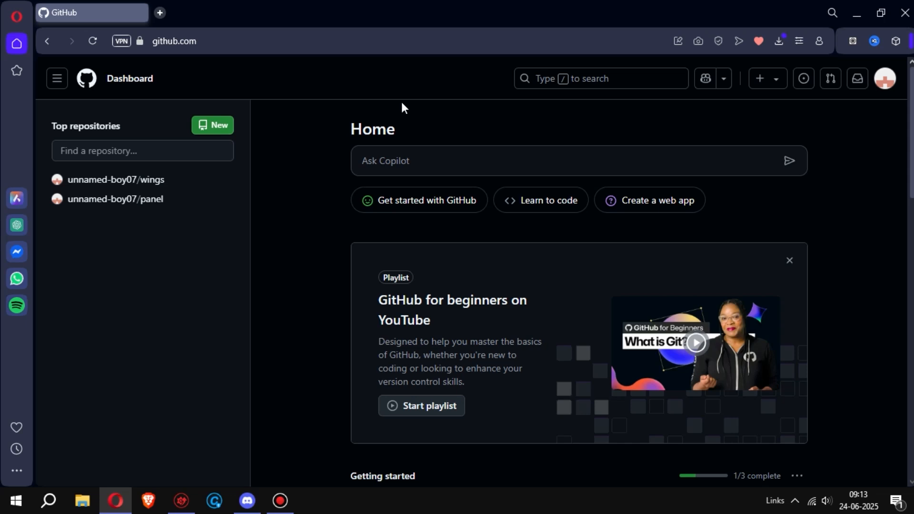
{"action": "mouse_move", "coordinate": [159, 179]}
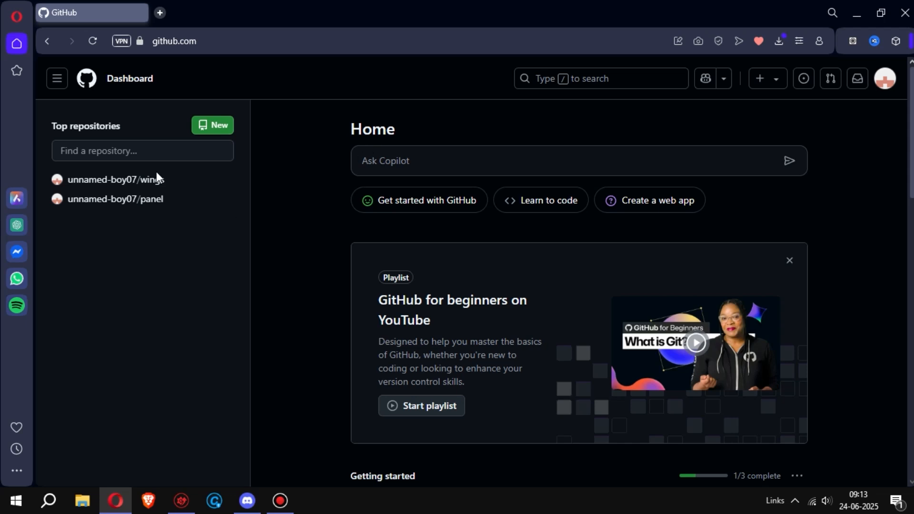
{"action": "mouse_move", "coordinate": [56, 78]}
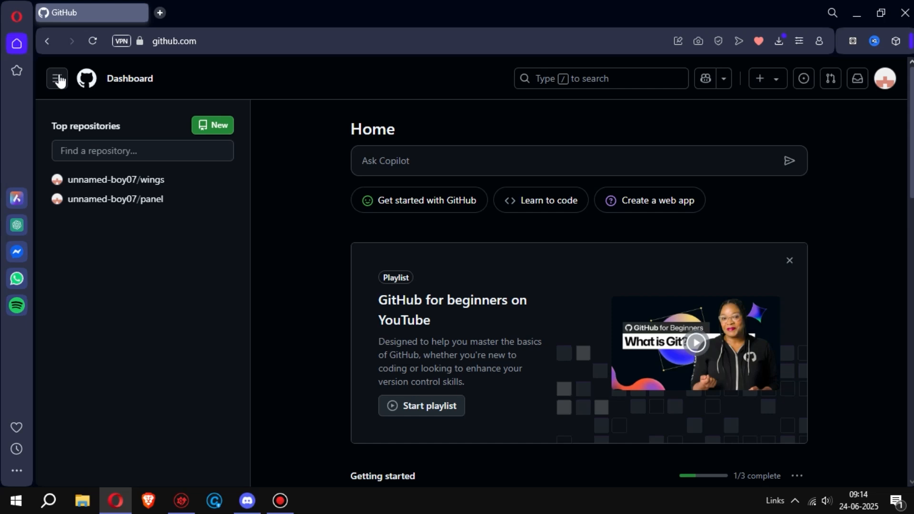
- Reach the Codespaces overview and begin a new codespace for the panel repository
{"action": "left_click", "coordinate": [57, 78]}
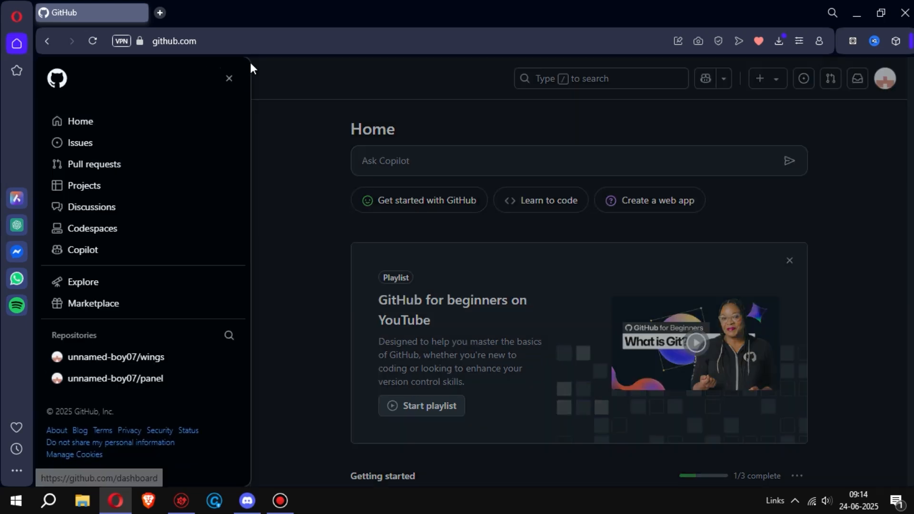
{"action": "left_click", "coordinate": [229, 78]}
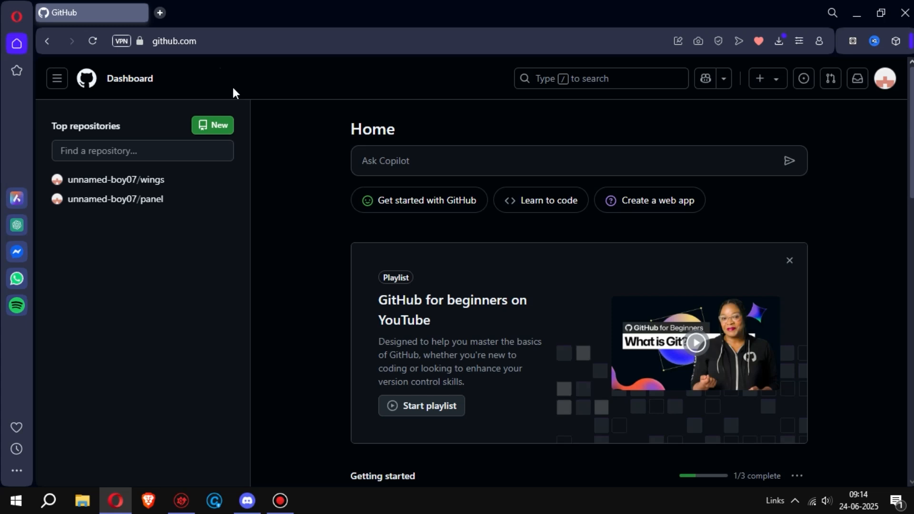
{"action": "mouse_move", "coordinate": [210, 211]}
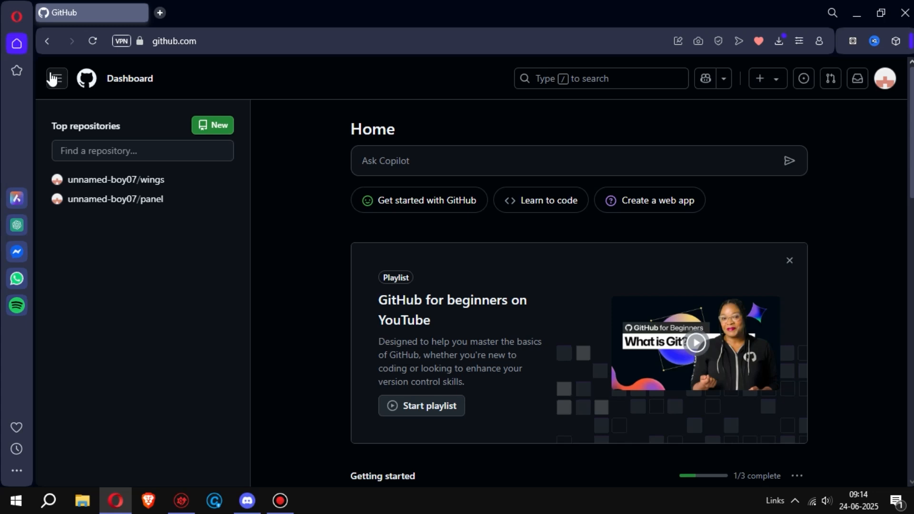
{"action": "left_click", "coordinate": [55, 78]}
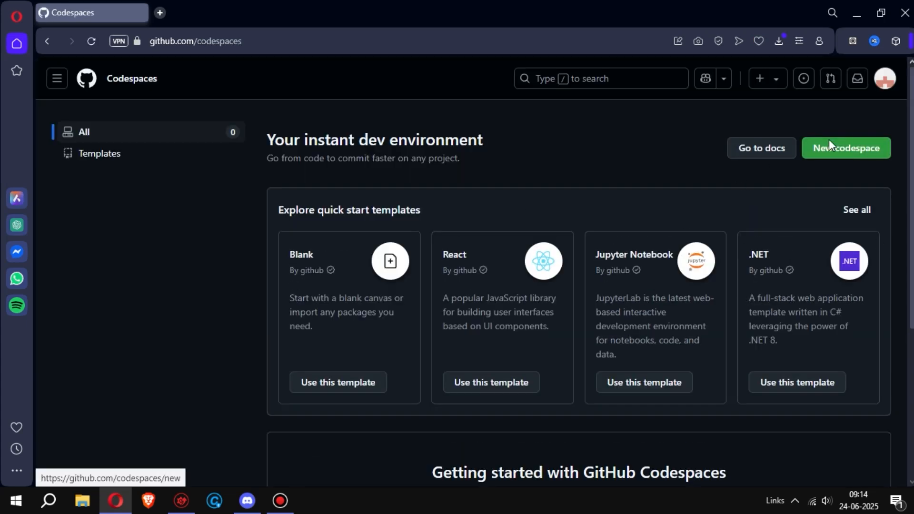
{"action": "left_click", "coordinate": [846, 148]}
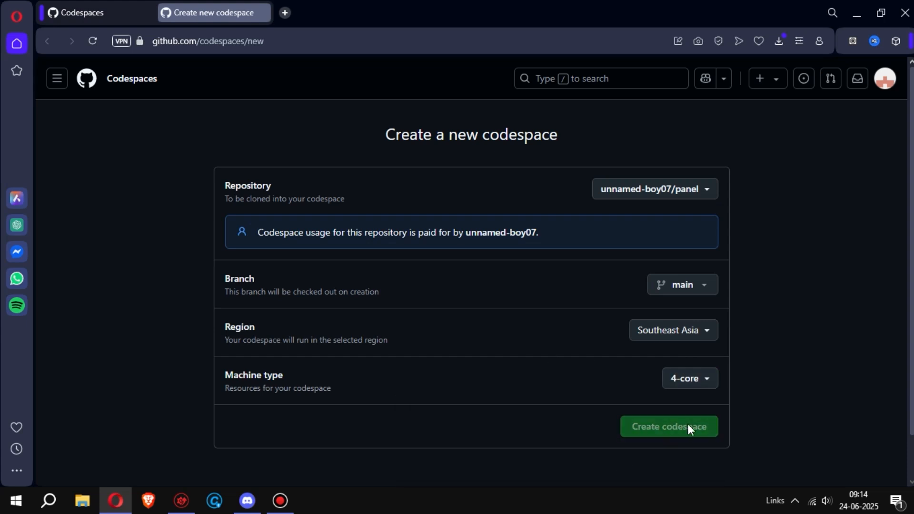
- Create the codespace, then find the pterodactyl-2 channel under Free Panels in Discord
{"action": "left_click", "coordinate": [246, 500]}
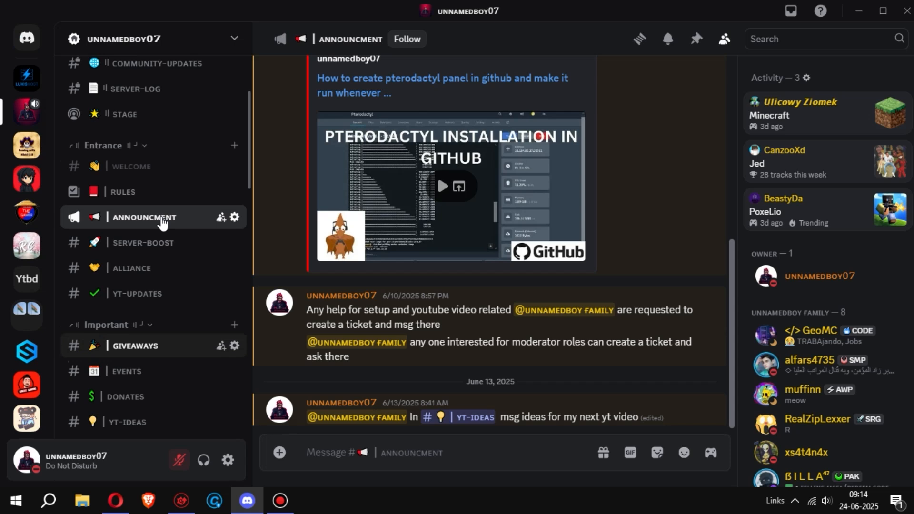
{"action": "scroll", "scroll_direction": "down", "scroll_amount": 3}
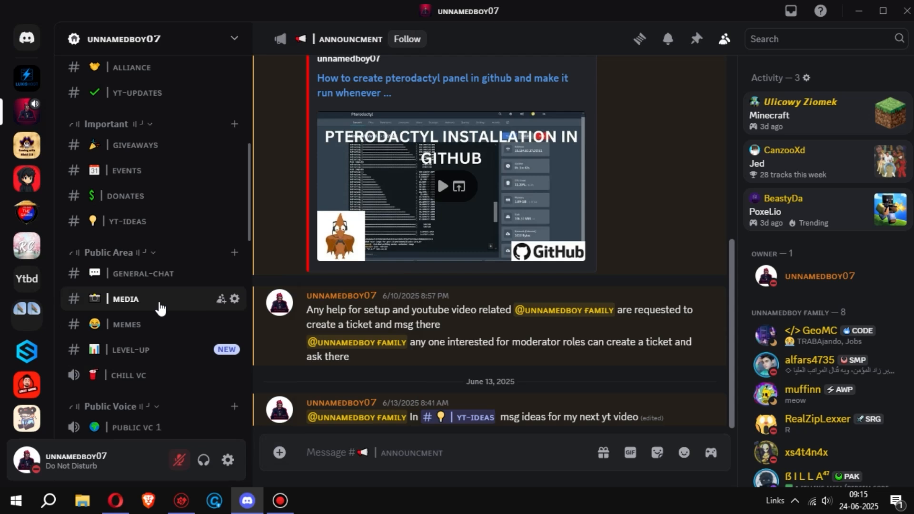
{"action": "mouse_move", "coordinate": [335, 454]}
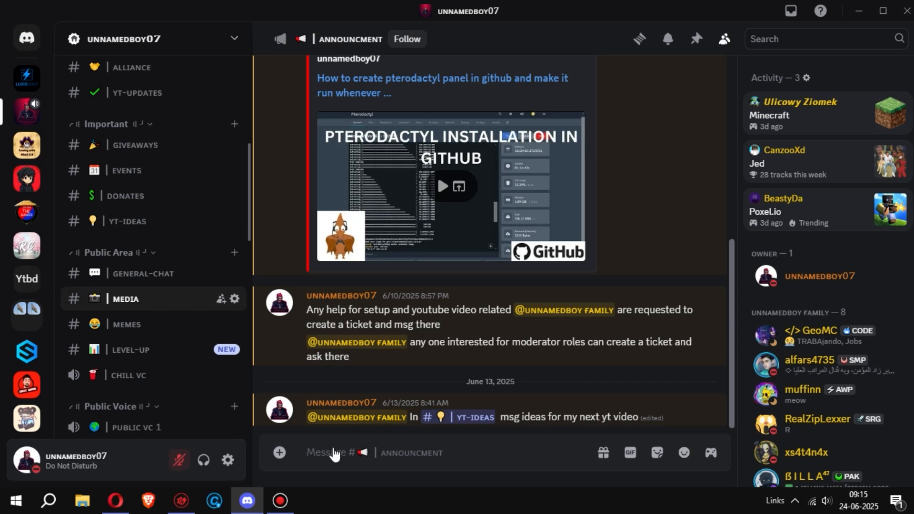
{"action": "mouse_move", "coordinate": [174, 344]}
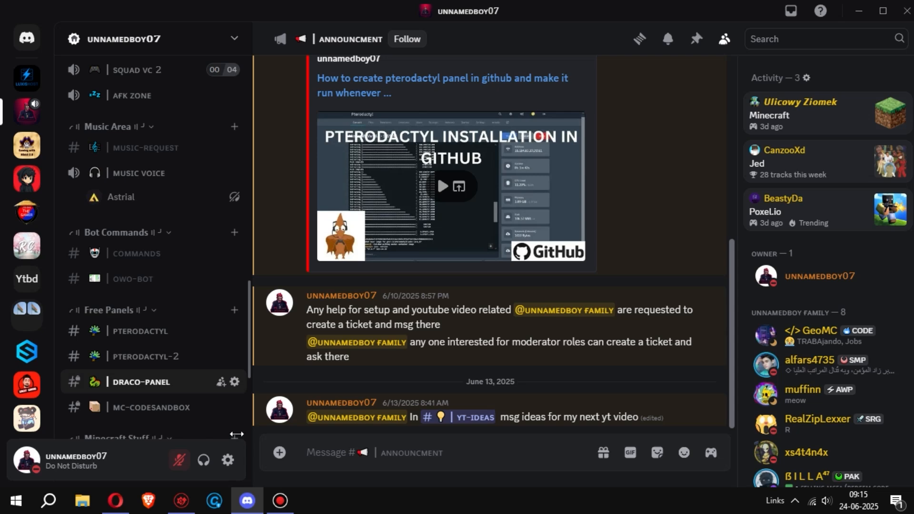
{"action": "scroll", "scroll_direction": "down", "scroll_amount": 3}
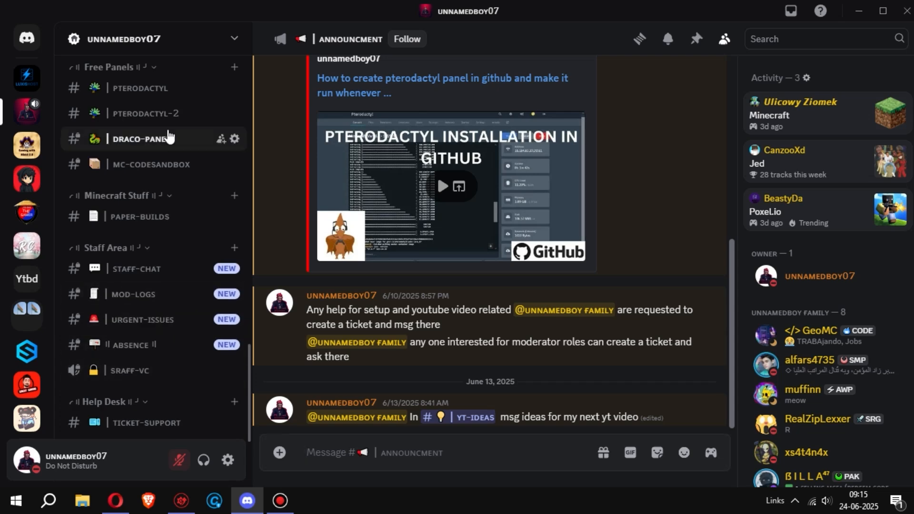
{"action": "left_click", "coordinate": [141, 113]}
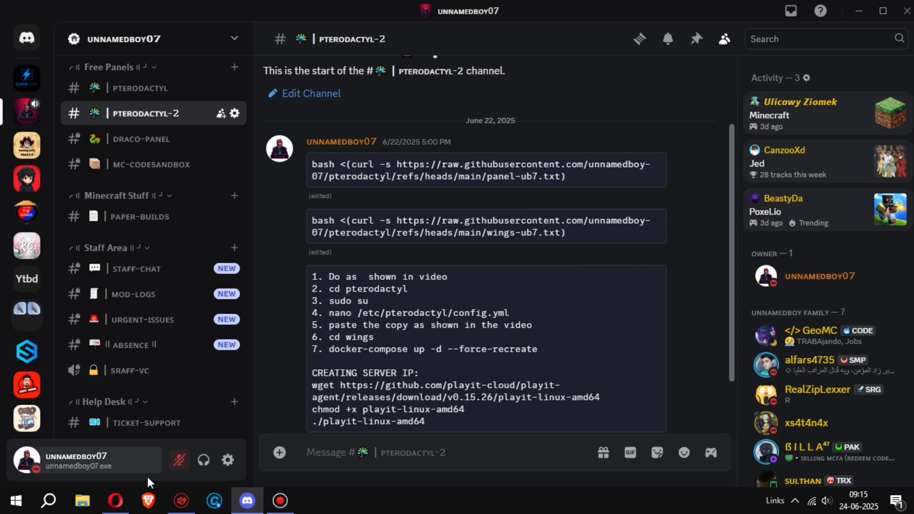
- Return to the codespace and run the panel install command in its terminal
{"action": "left_click", "coordinate": [115, 504]}
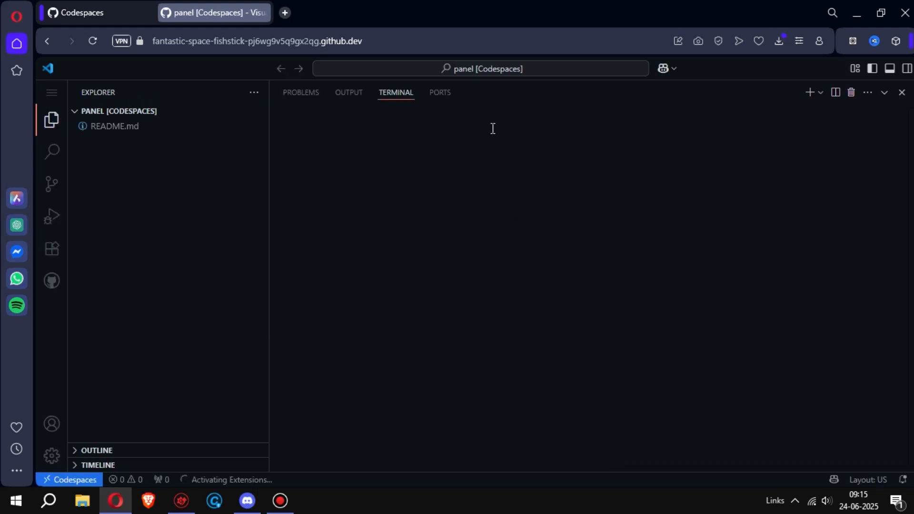
{"action": "left_click", "coordinate": [114, 126]}
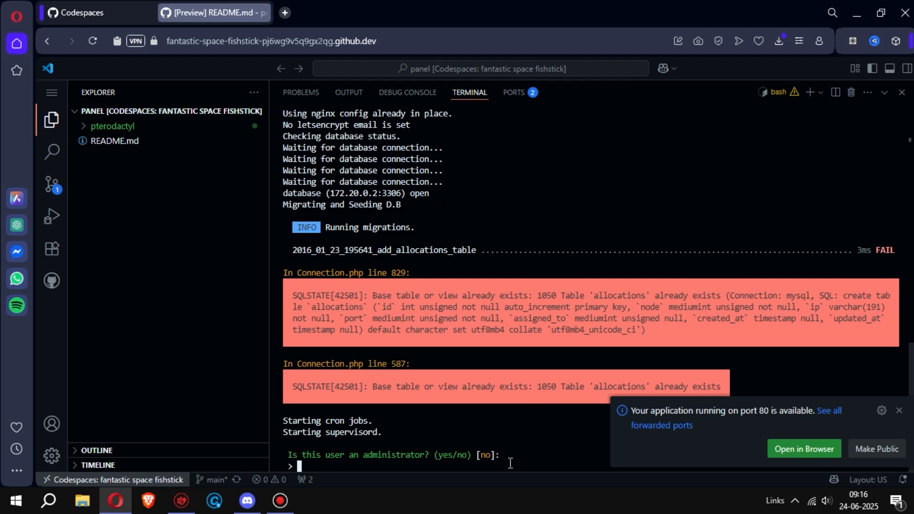
- Answer yes to administrator, then supply a zohomail address, username, first name and last name
{"action": "type", "text": "yes"}
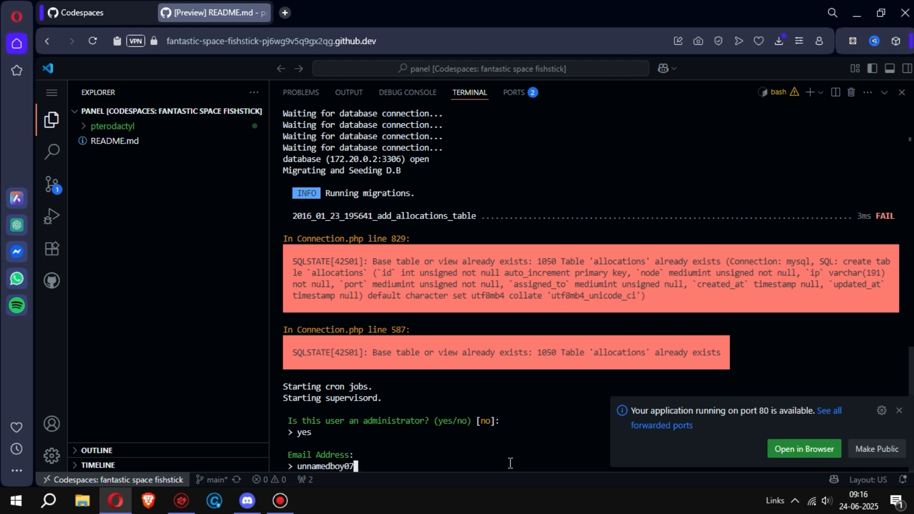
{"action": "type", "text": "@zohomail.in"}
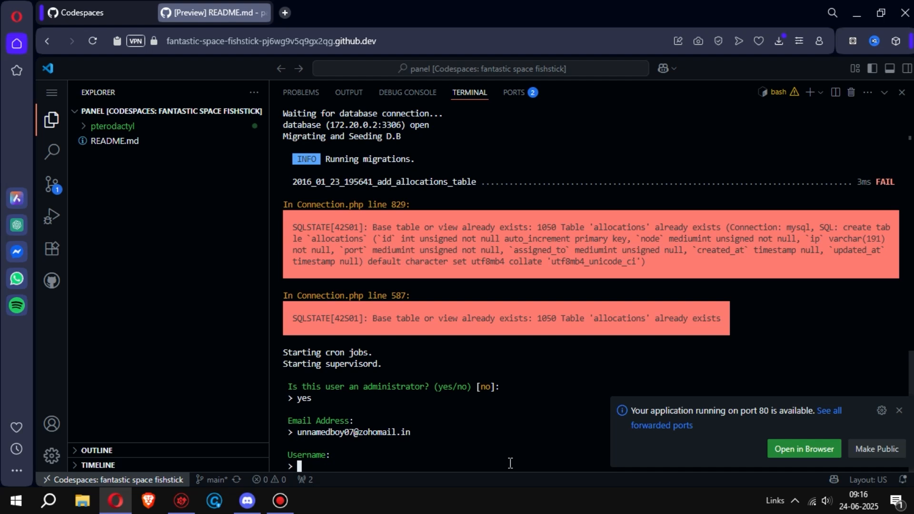
{"action": "type", "text": "unnamedboy"}
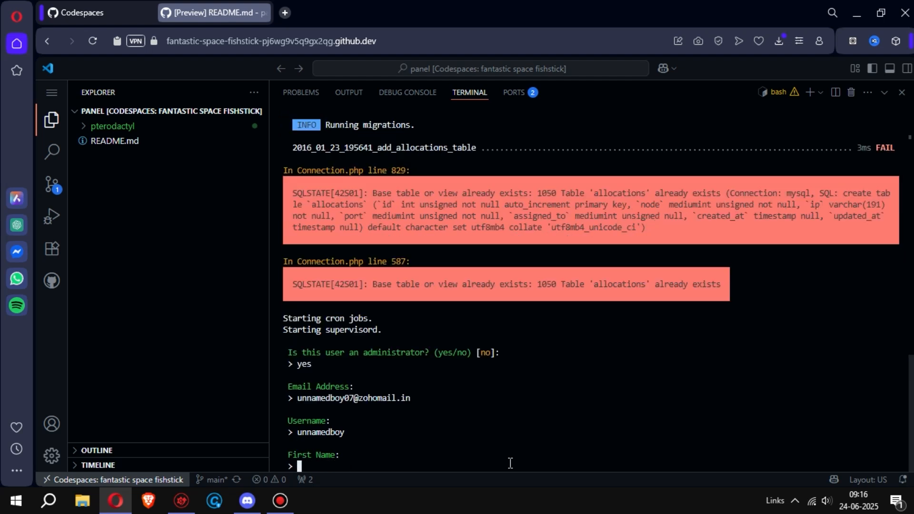
{"action": "type", "text": "unnamed"}
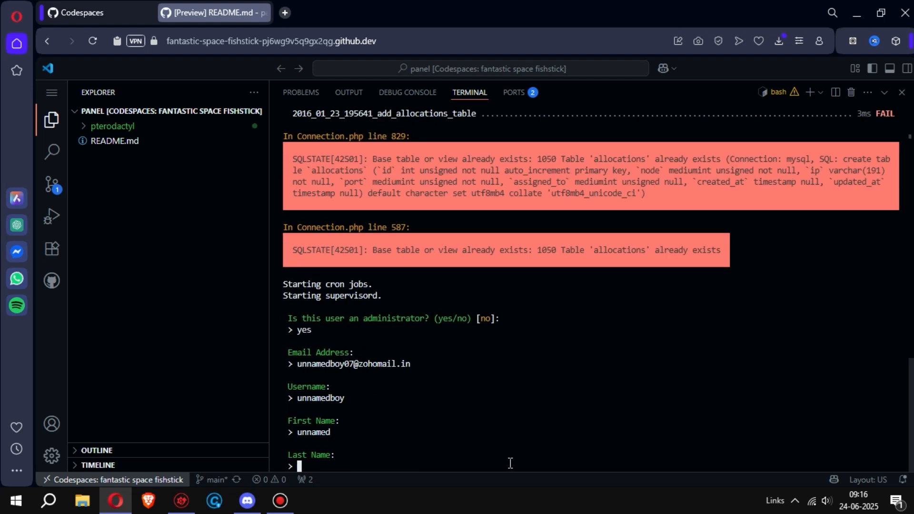
{"action": "type", "text": "boy"}
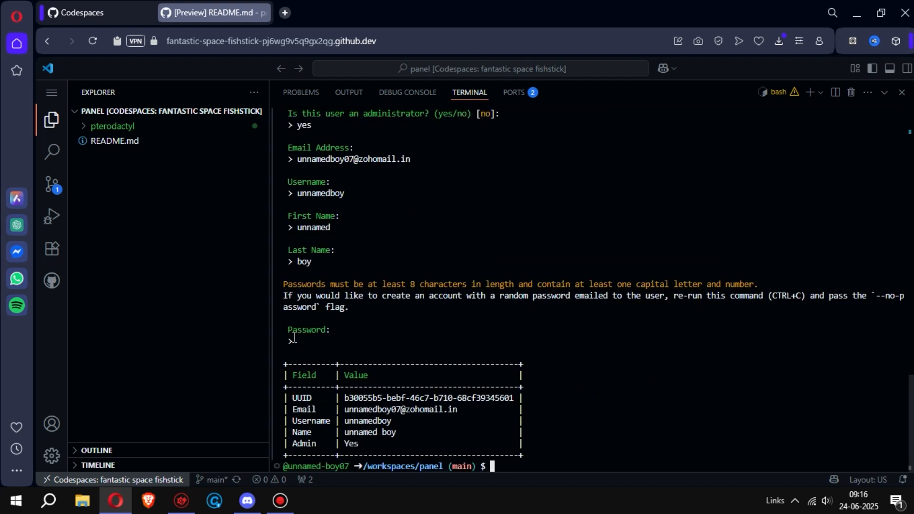
{"action": "mouse_move", "coordinate": [325, 353]}
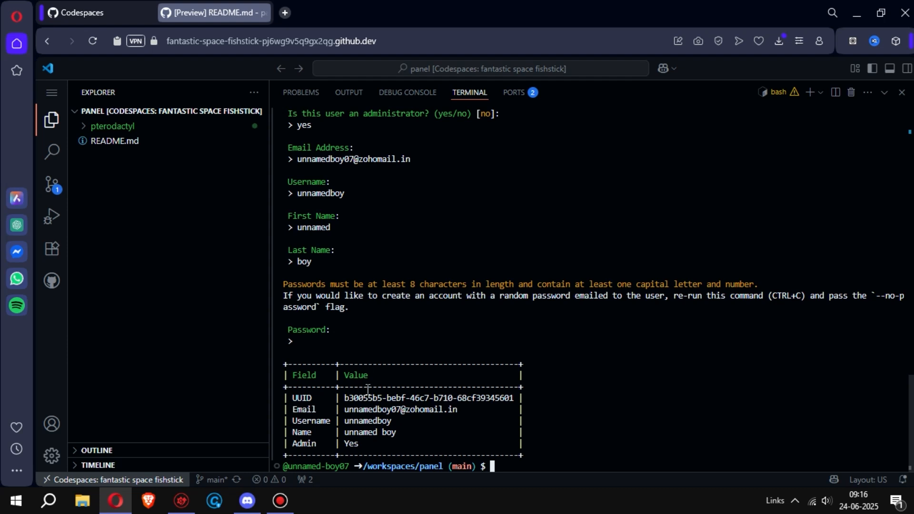
{"action": "mouse_move", "coordinate": [508, 100]}
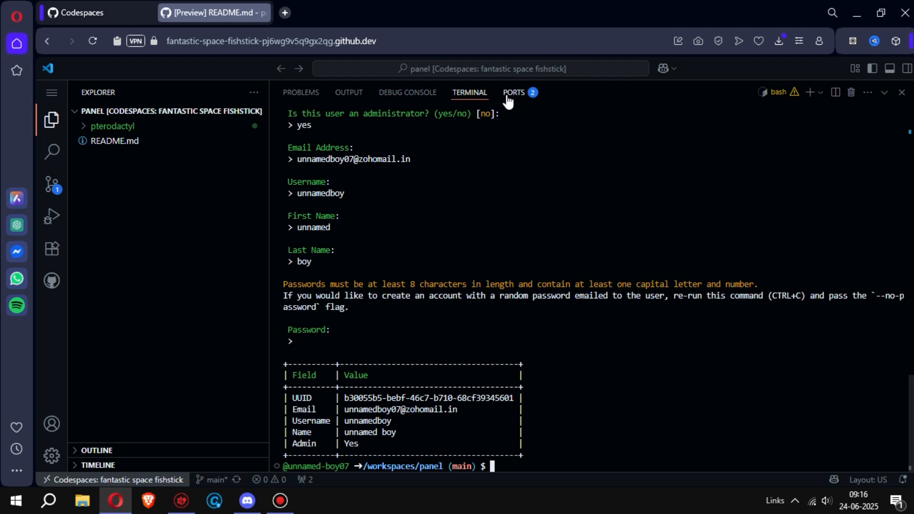
- Make forwarded port 80 public and launch its address in the browser
{"action": "left_click", "coordinate": [515, 92]}
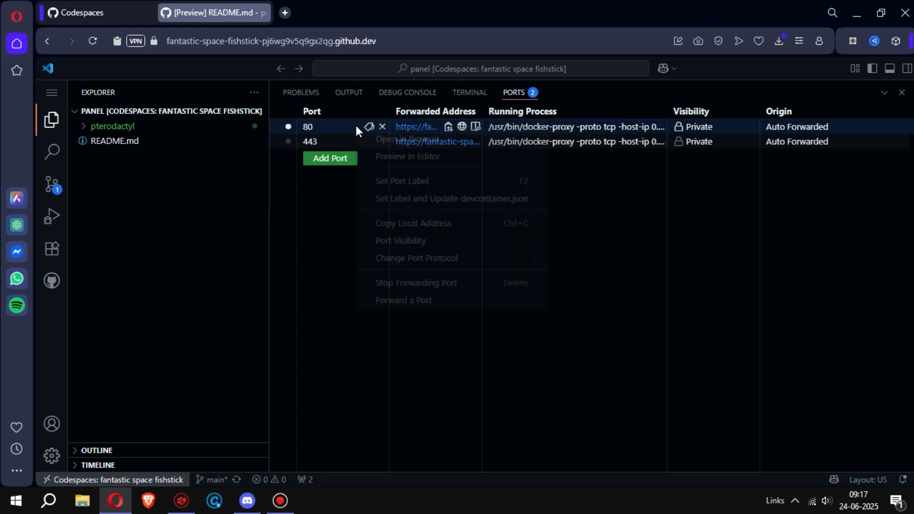
{"action": "mouse_move", "coordinate": [434, 258]}
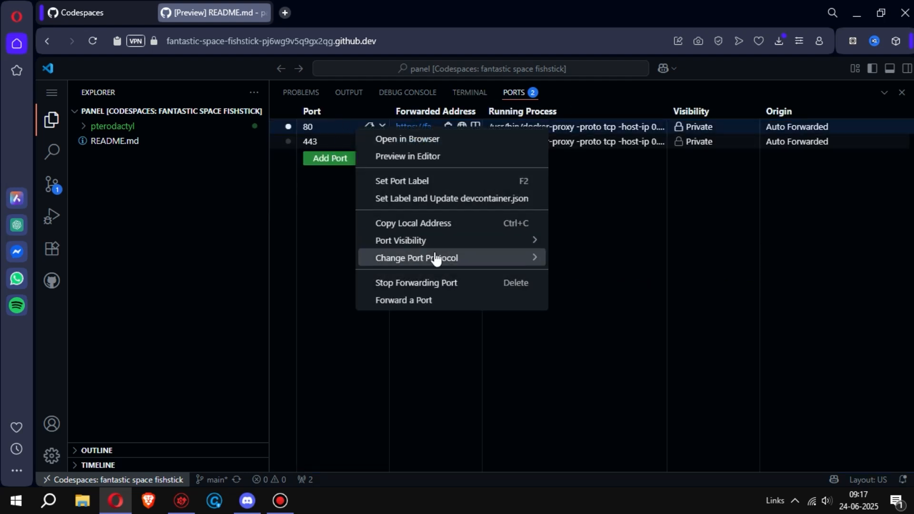
{"action": "mouse_move", "coordinate": [401, 240]}
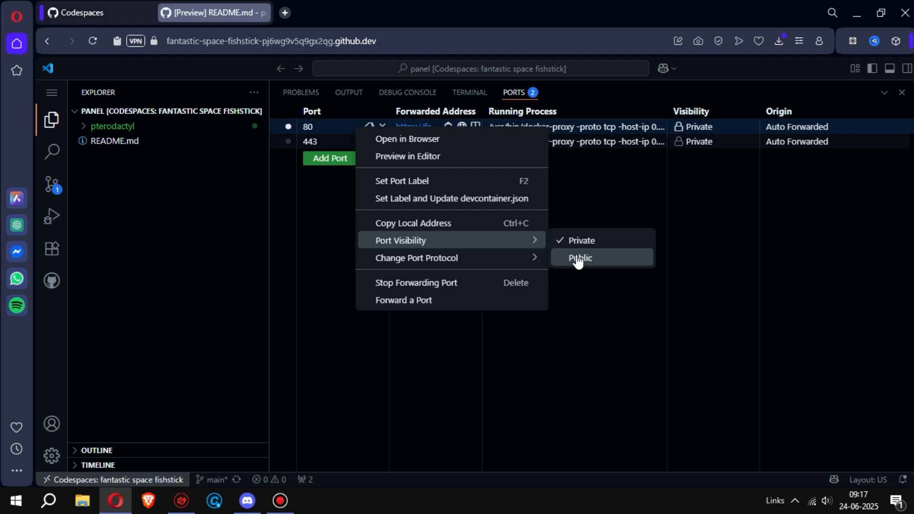
{"action": "left_click", "coordinate": [580, 258]}
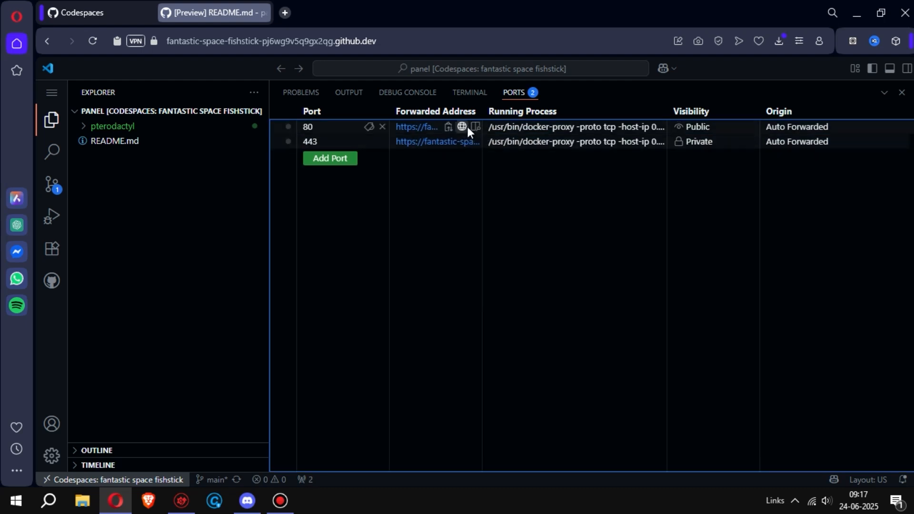
{"action": "left_click", "coordinate": [461, 127]}
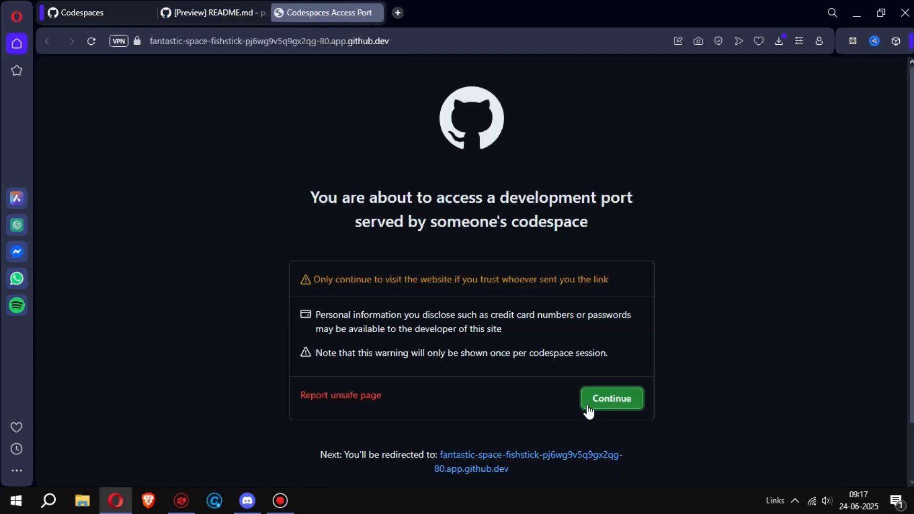
- Pass the port warning and sign in to the panel, re-entering the password until the dashboard loads
{"action": "left_click", "coordinate": [612, 398]}
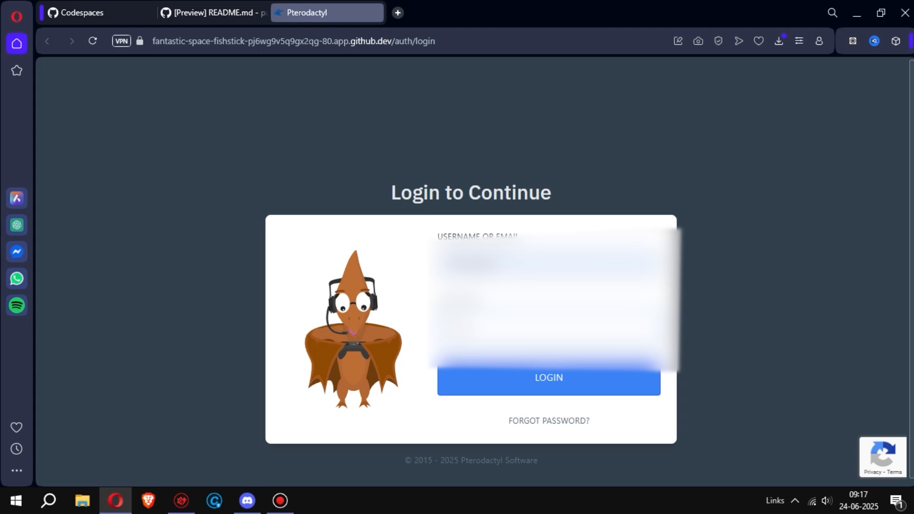
{"action": "left_click", "coordinate": [548, 378]}
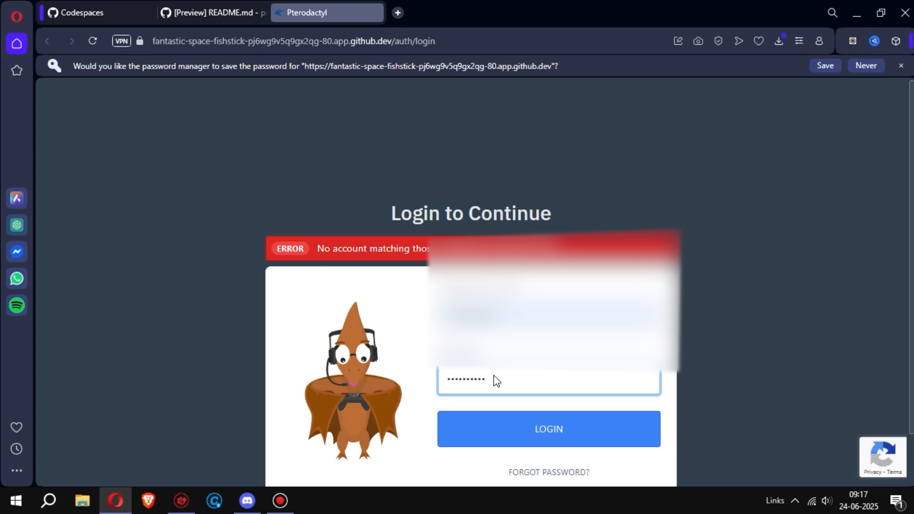
{"action": "triple_click", "coordinate": [466, 380]}
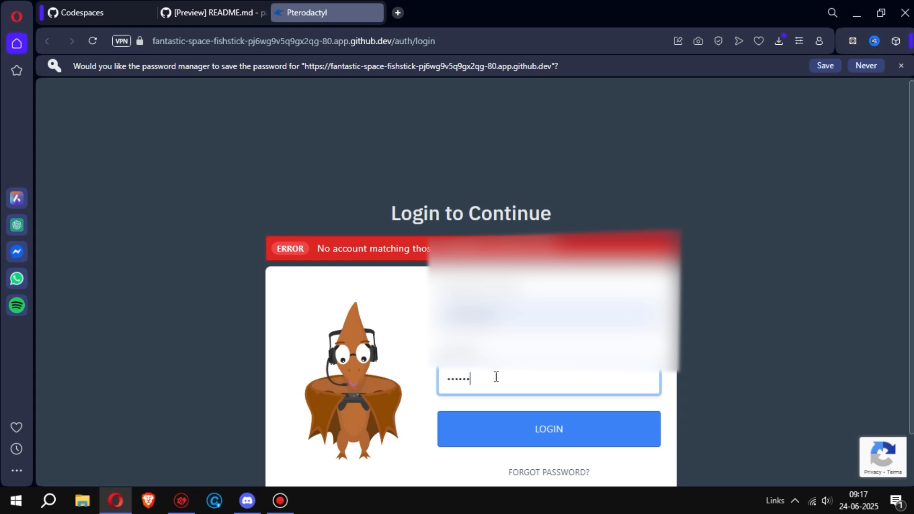
{"action": "left_click", "coordinate": [547, 429]}
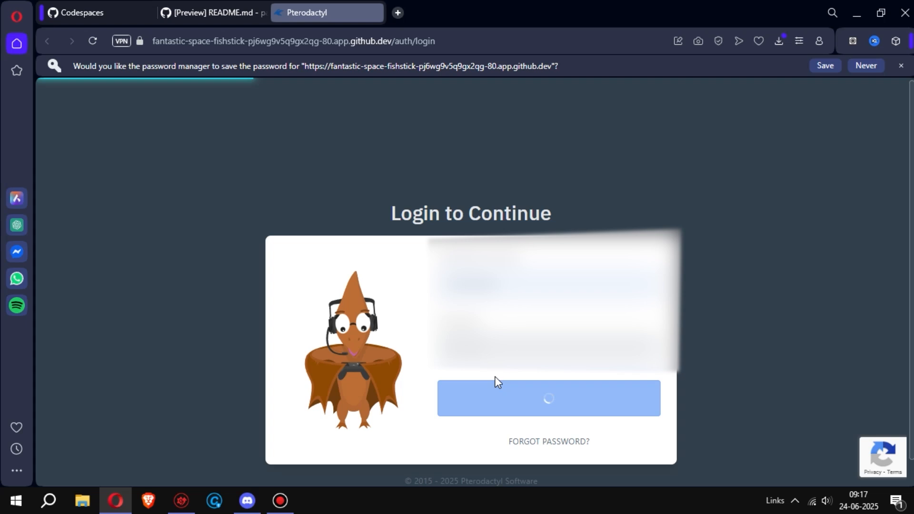
{"action": "left_click", "coordinate": [547, 399]}
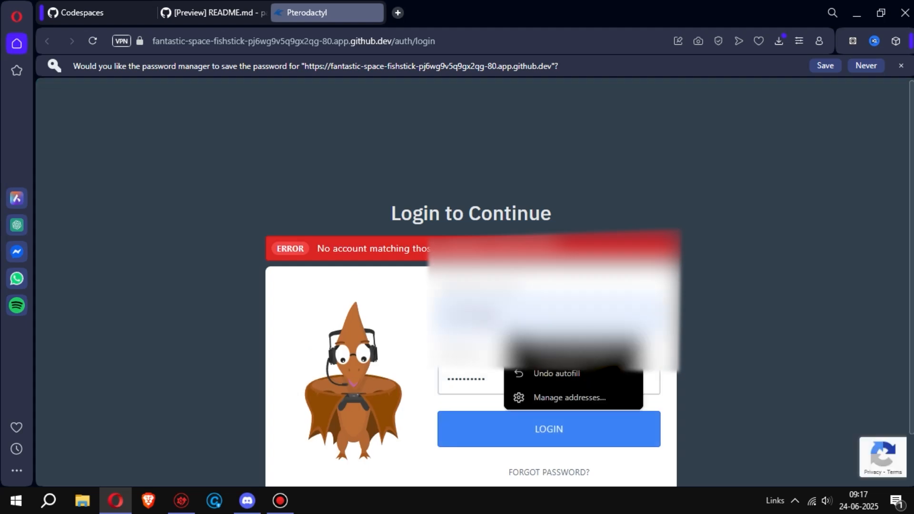
{"action": "left_click", "coordinate": [548, 428]}
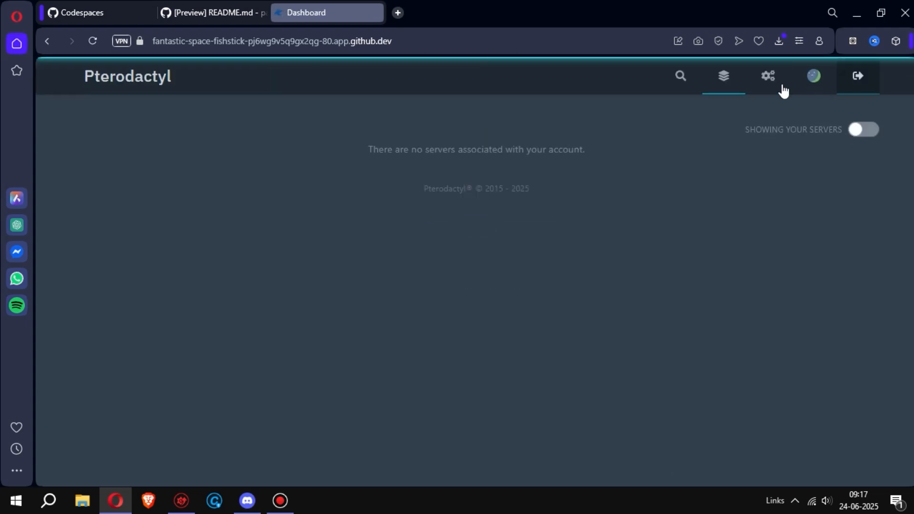
- In the admin area, create a new location with short code 'in'
{"action": "left_click", "coordinate": [769, 76]}
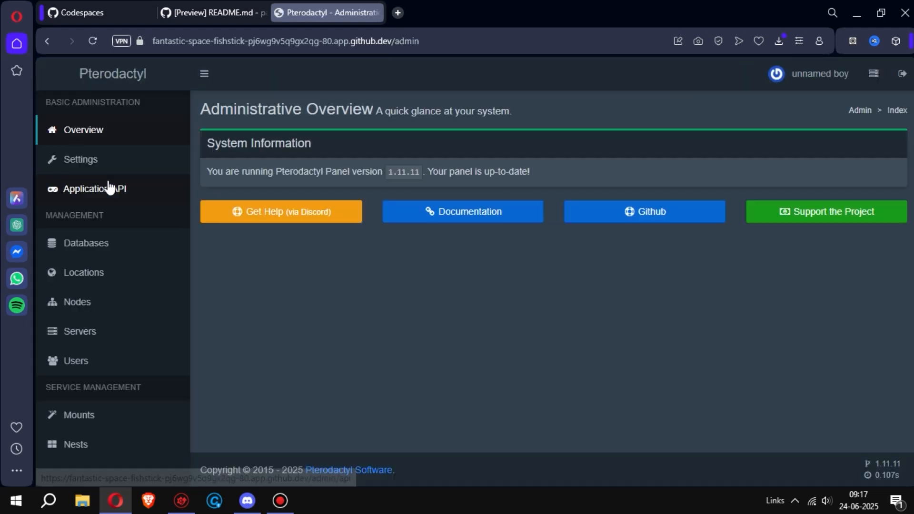
{"action": "left_click", "coordinate": [80, 159]}
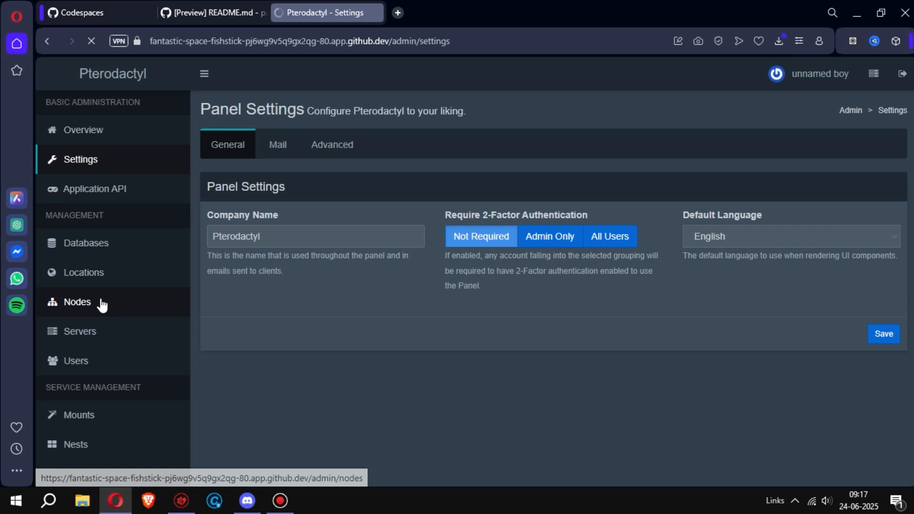
{"action": "left_click", "coordinate": [84, 272]}
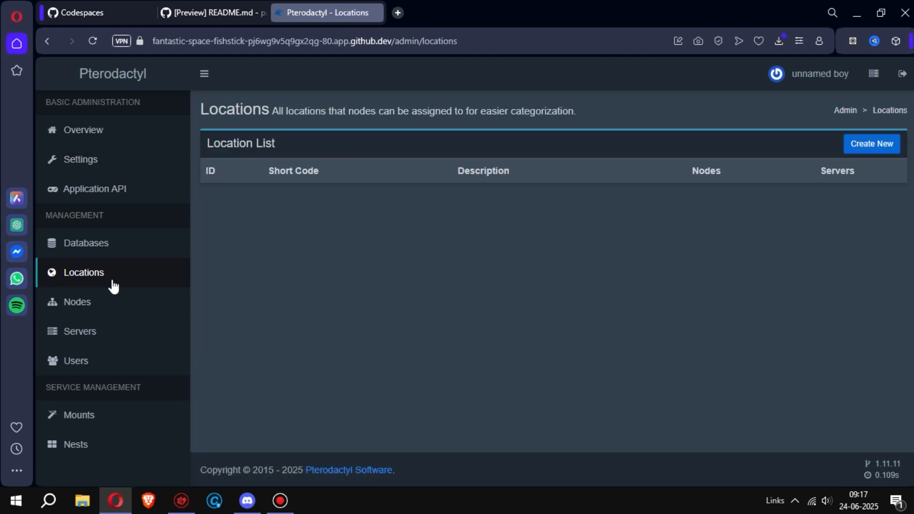
{"action": "mouse_move", "coordinate": [845, 157]}
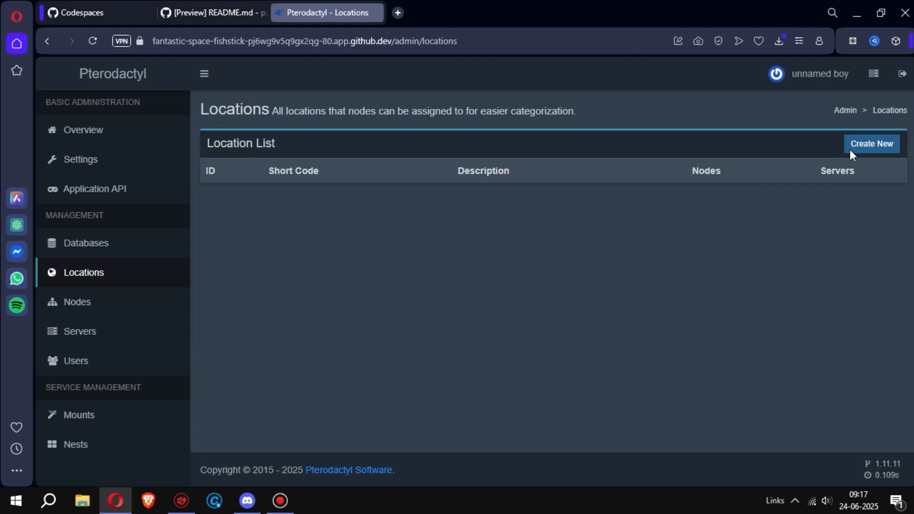
{"action": "left_click", "coordinate": [872, 144]}
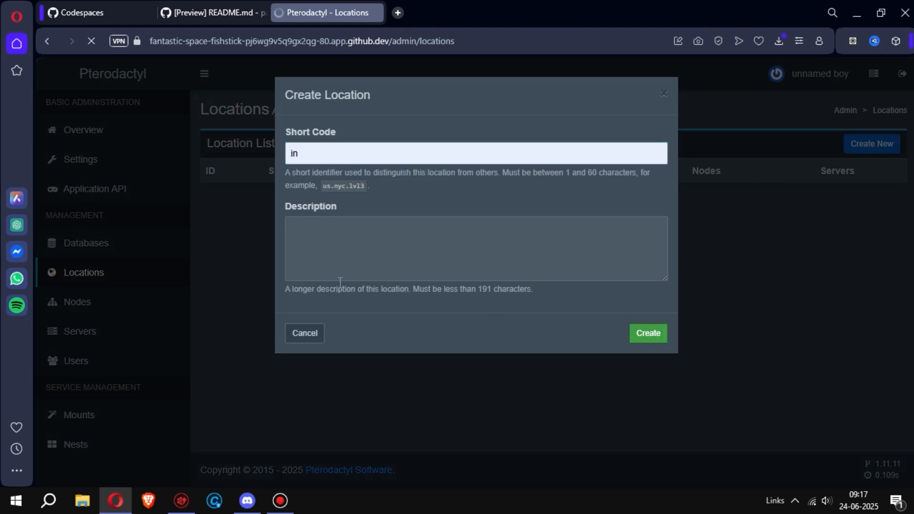
{"action": "left_click", "coordinate": [648, 334]}
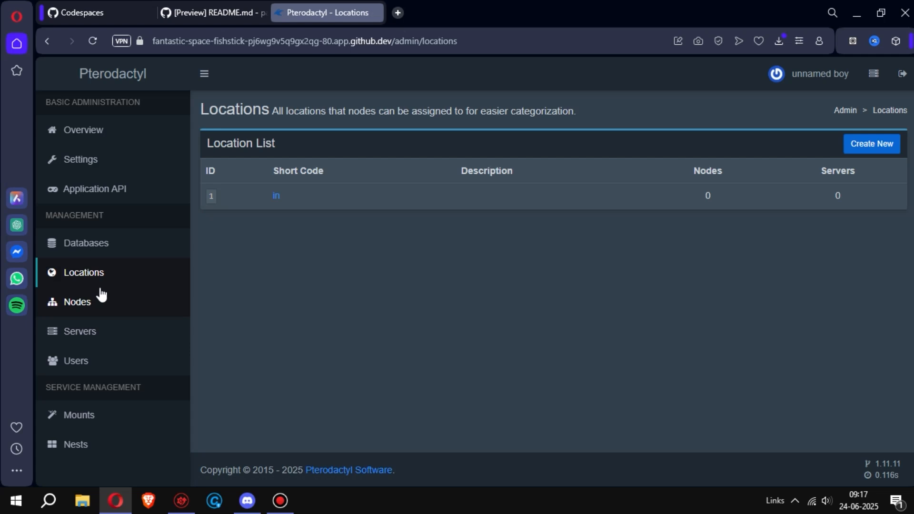
- Start a new node named in-1 assigned to the in location
{"action": "left_click", "coordinate": [80, 331]}
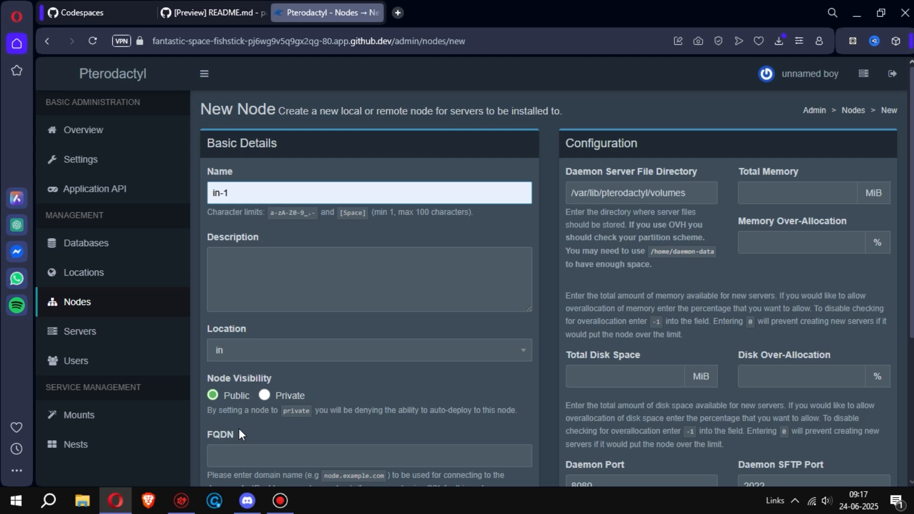
{"action": "scroll", "scroll_direction": "down", "scroll_amount": 3}
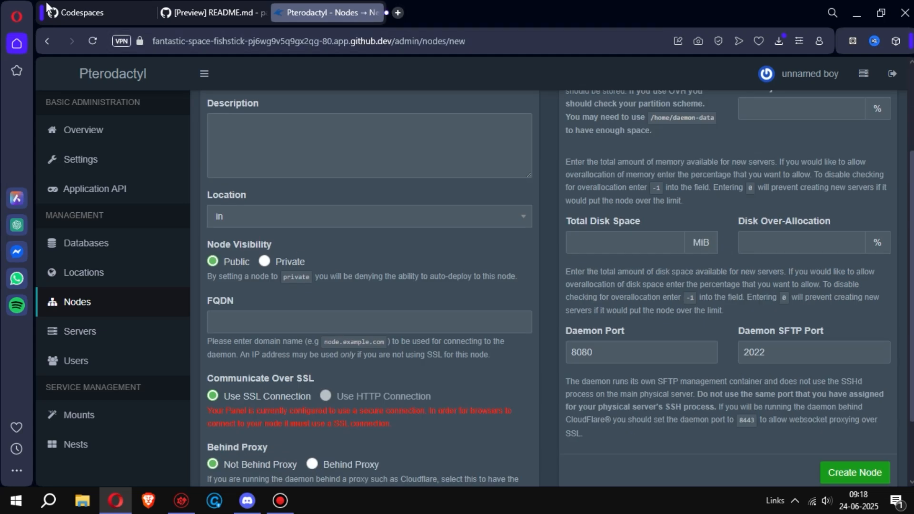
- Create a second codespace from the wings repository on a 4-core machine
{"action": "left_click", "coordinate": [82, 12]}
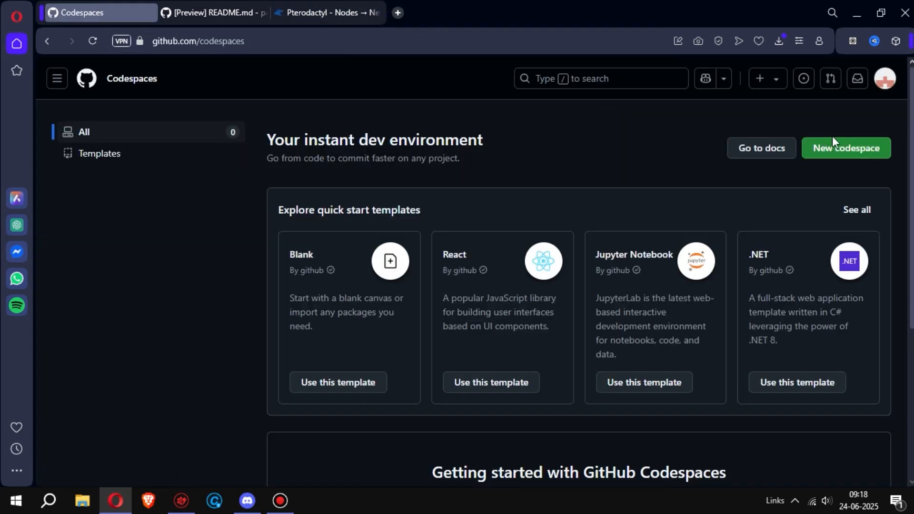
{"action": "left_click", "coordinate": [846, 148]}
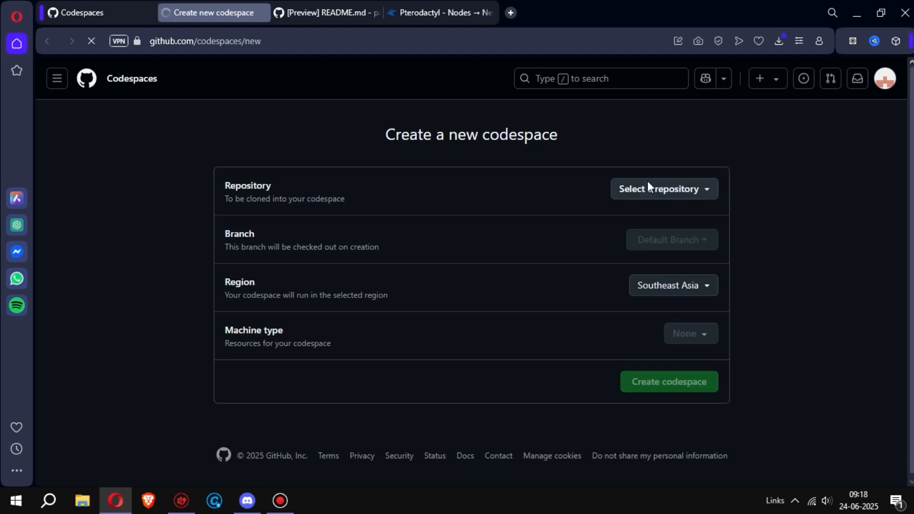
{"action": "left_click", "coordinate": [663, 188]}
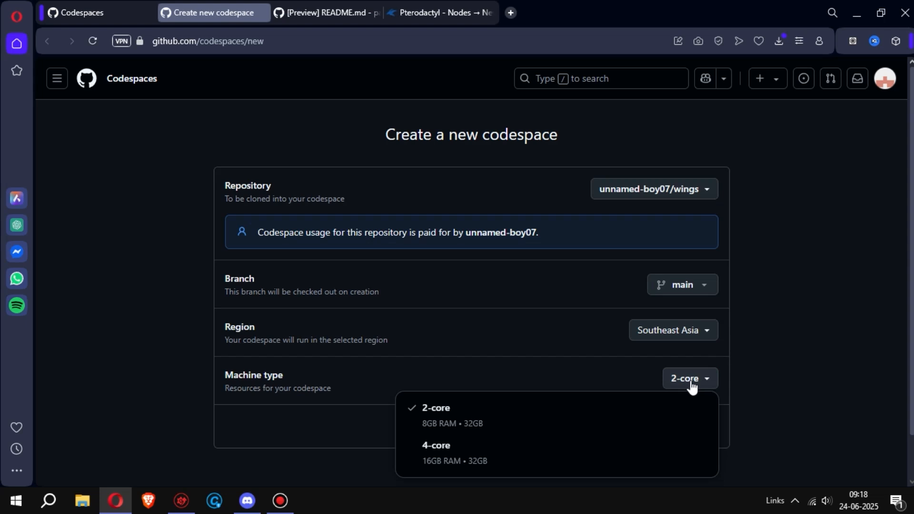
{"action": "left_click", "coordinate": [436, 445]}
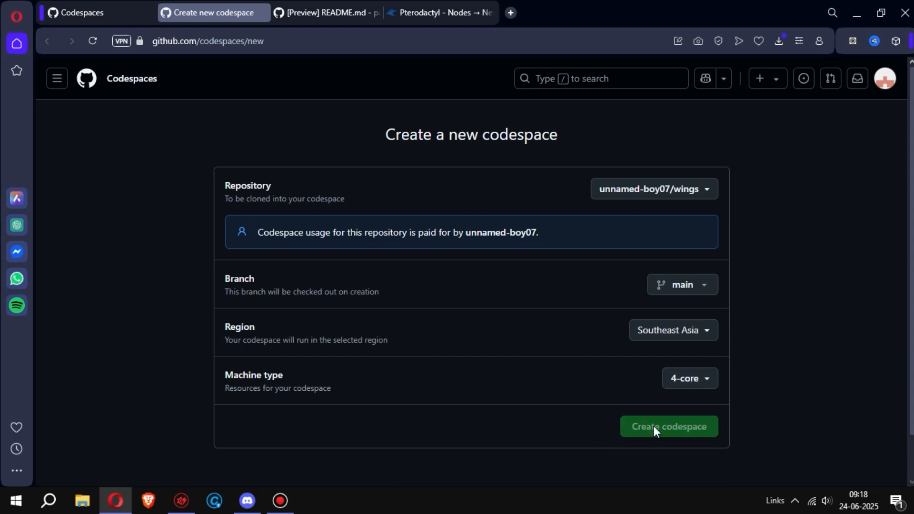
{"action": "left_click", "coordinate": [669, 427]}
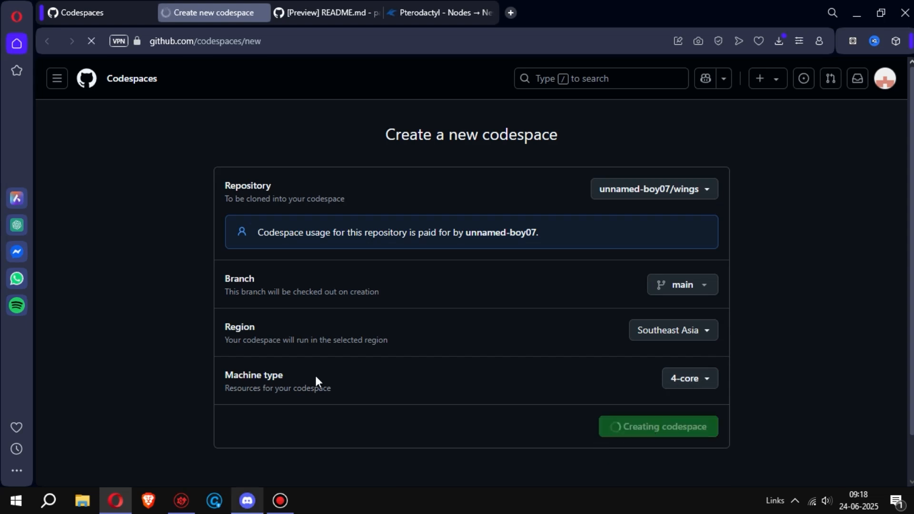
- Run the Wings install command in the new codespace terminal
{"action": "left_click", "coordinate": [247, 505]}
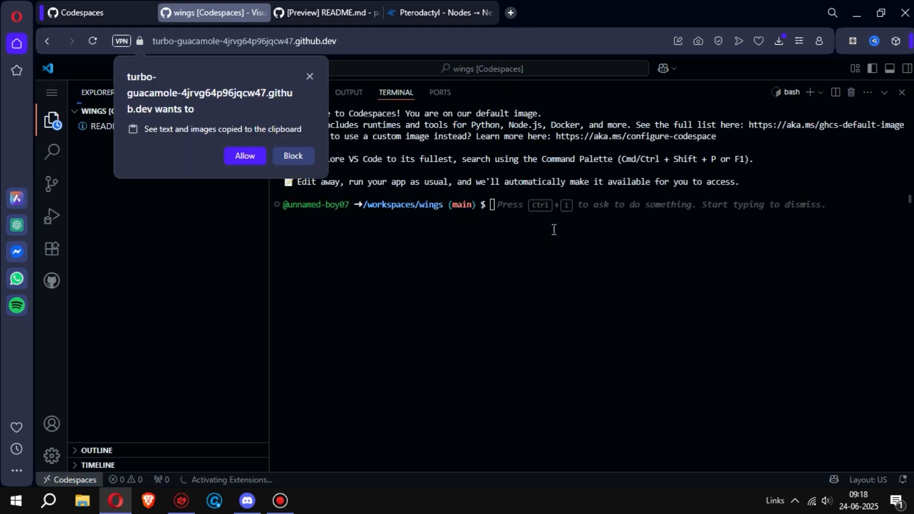
{"action": "left_click", "coordinate": [245, 156]}
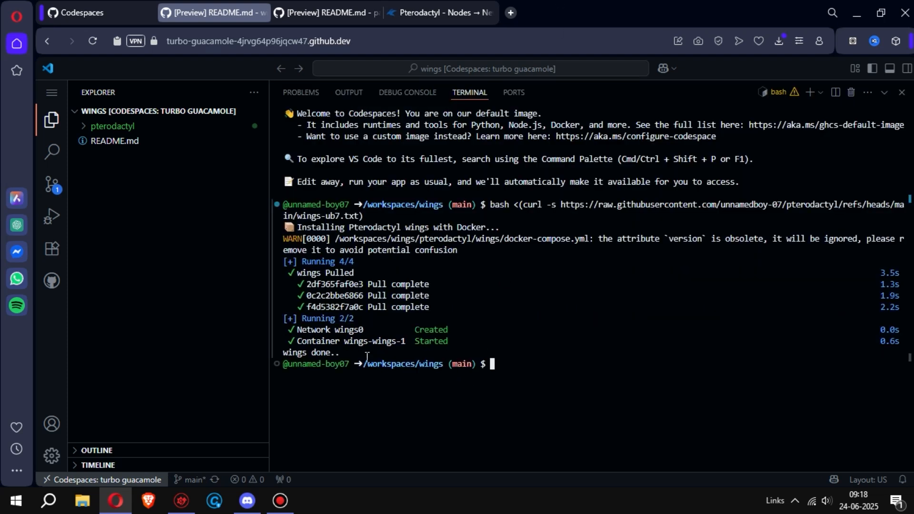
- Copy 'cd pterodactyl' from the Discord notes and run it in the terminal
{"action": "left_click", "coordinate": [246, 500]}
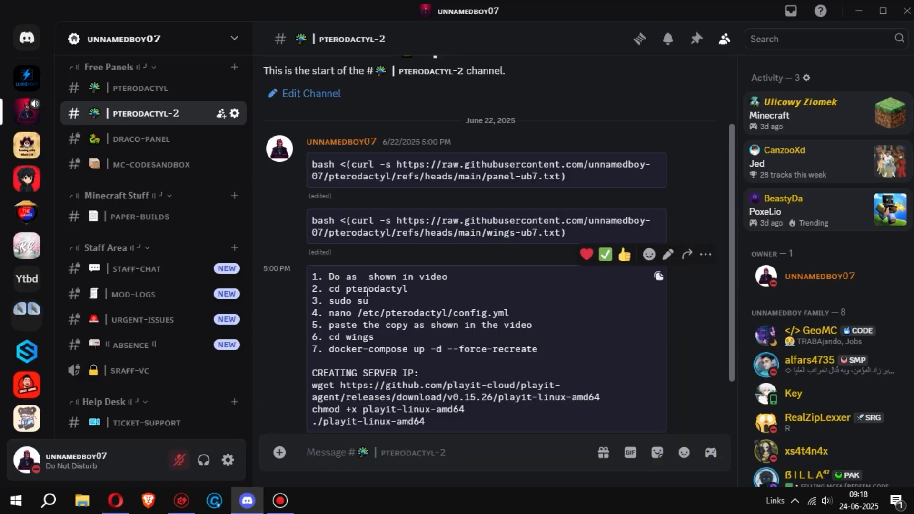
{"action": "double_click", "coordinate": [368, 288]}
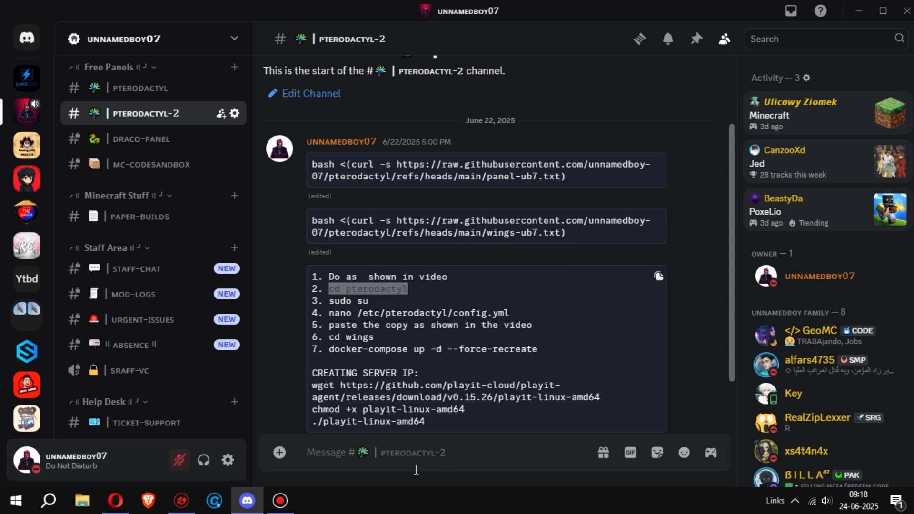
{"action": "left_click", "coordinate": [115, 500]}
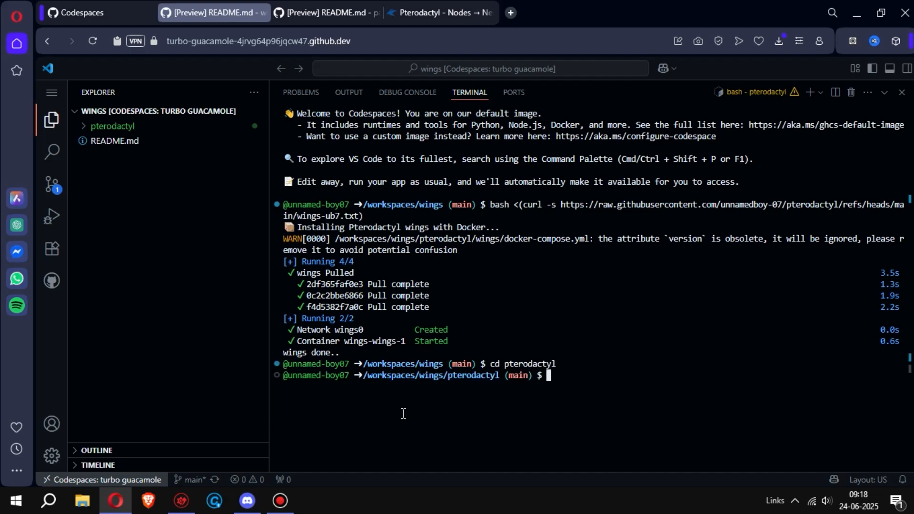
{"action": "left_click", "coordinate": [247, 500]}
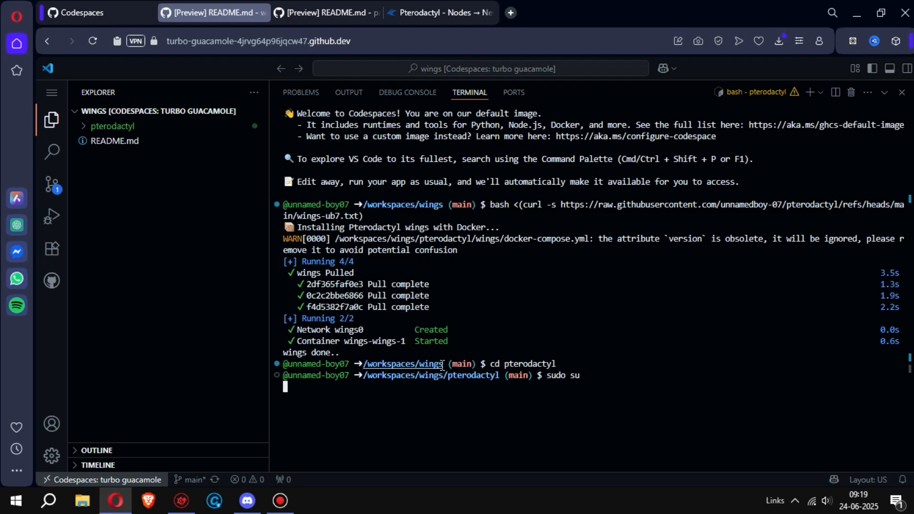
- Copy the next command from the notes and run it to get a root shell
{"action": "left_click", "coordinate": [246, 500]}
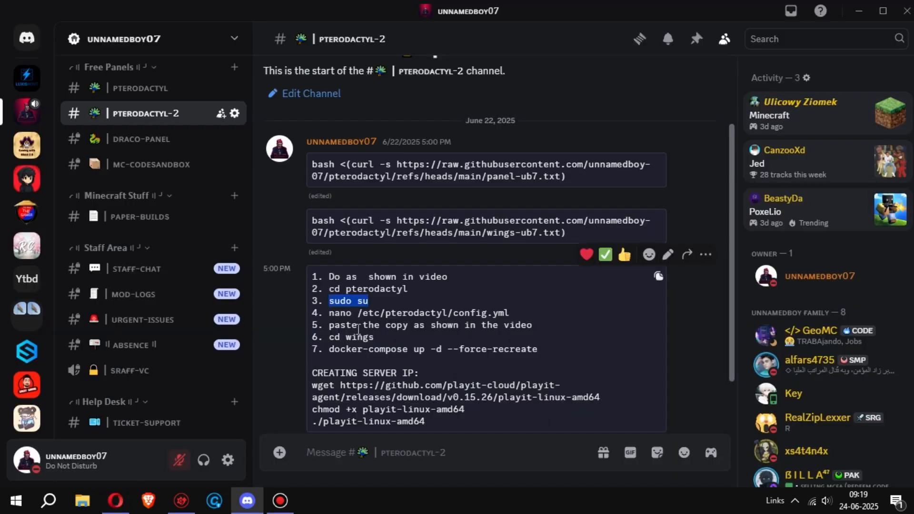
{"action": "left_click_drag", "start_coordinate": [330, 301], "coordinate": [508, 312]}
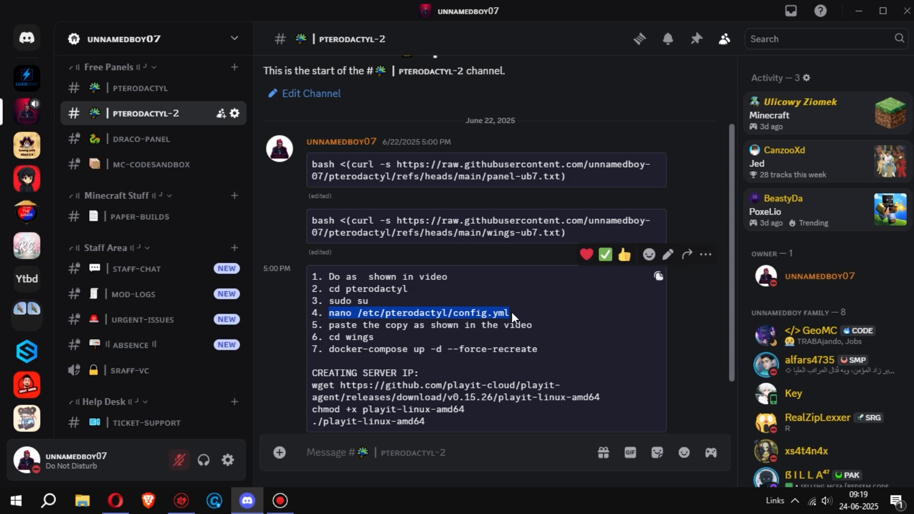
{"action": "mouse_move", "coordinate": [499, 323]}
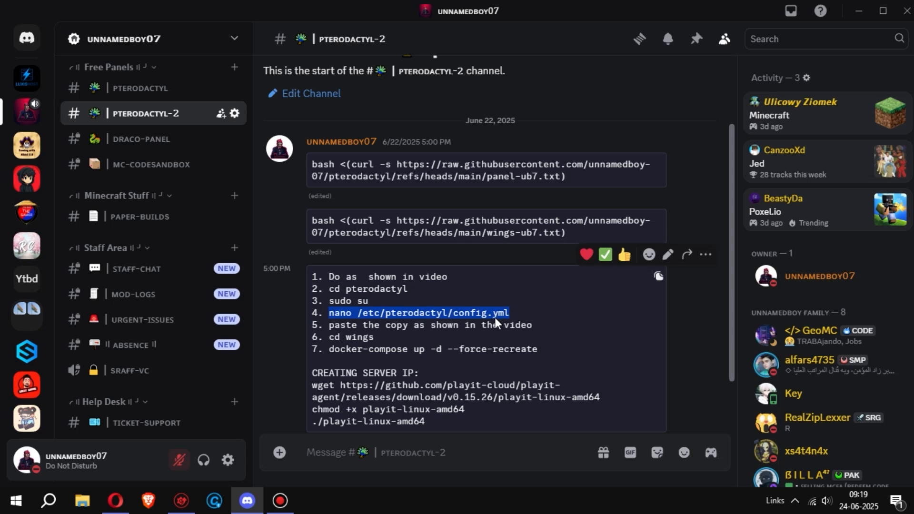
{"action": "left_click", "coordinate": [115, 500]}
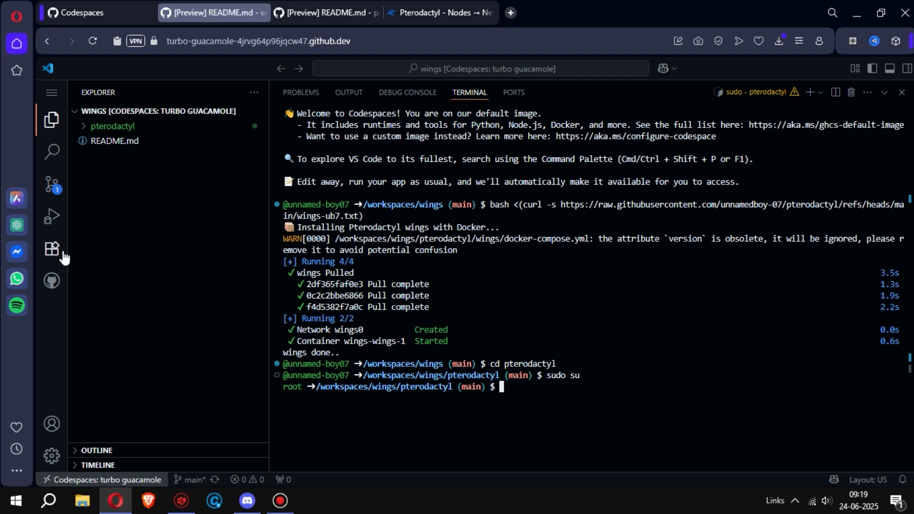
{"action": "mouse_move", "coordinate": [51, 248]}
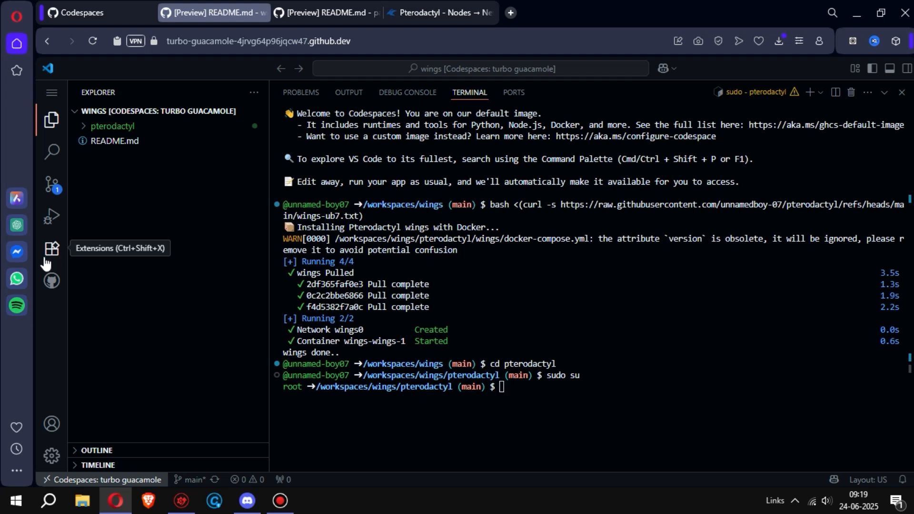
- Install the Cloudflare Tunnel extension from the marketplace, trusting its publisher
{"action": "left_click", "coordinate": [52, 248]}
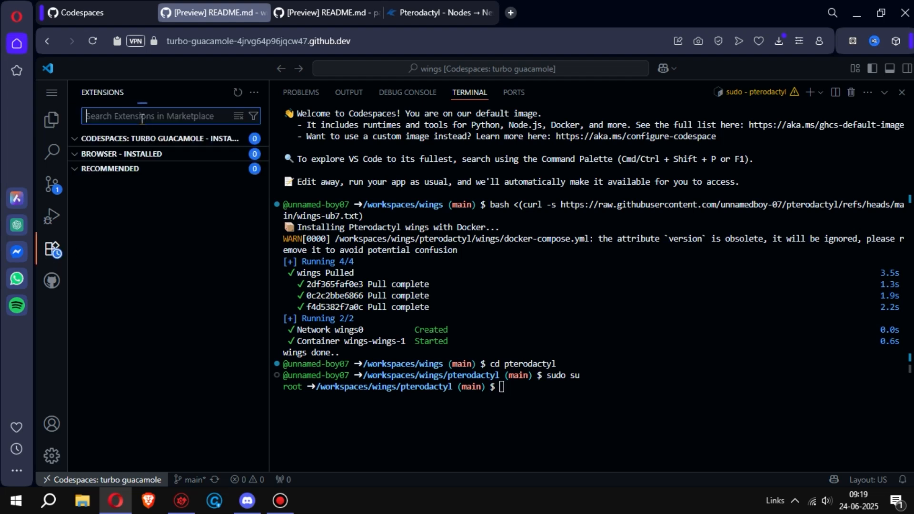
{"action": "type", "text": "tunnel"}
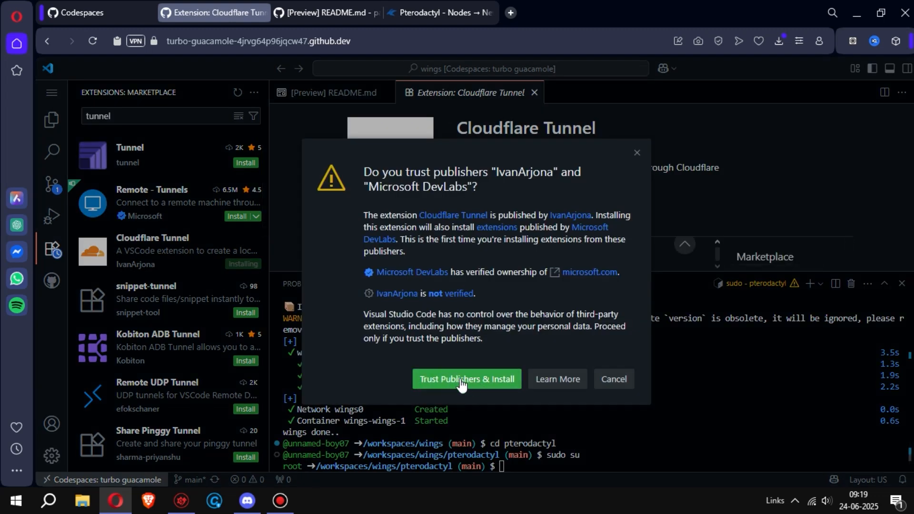
{"action": "left_click", "coordinate": [466, 379]}
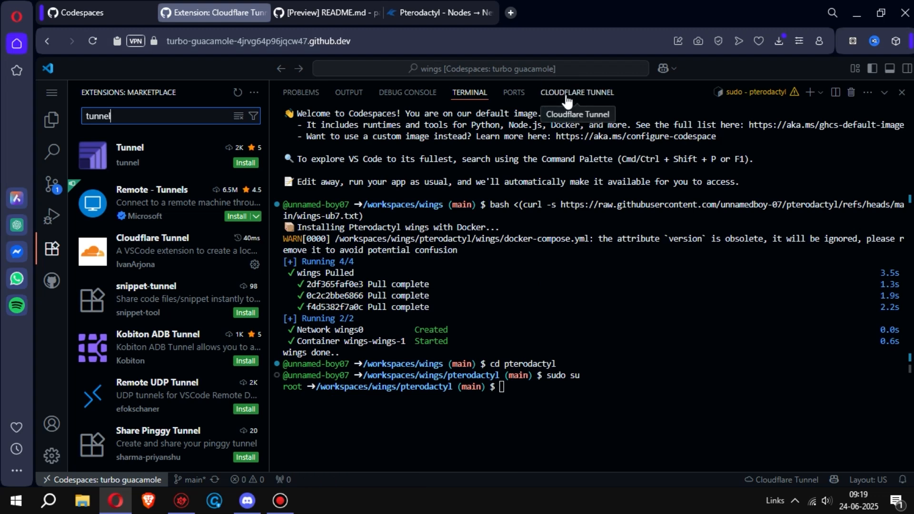
- Start a quick tunnel for local port 443 from the Cloudflare Tunnel view
{"action": "left_click", "coordinate": [577, 92]}
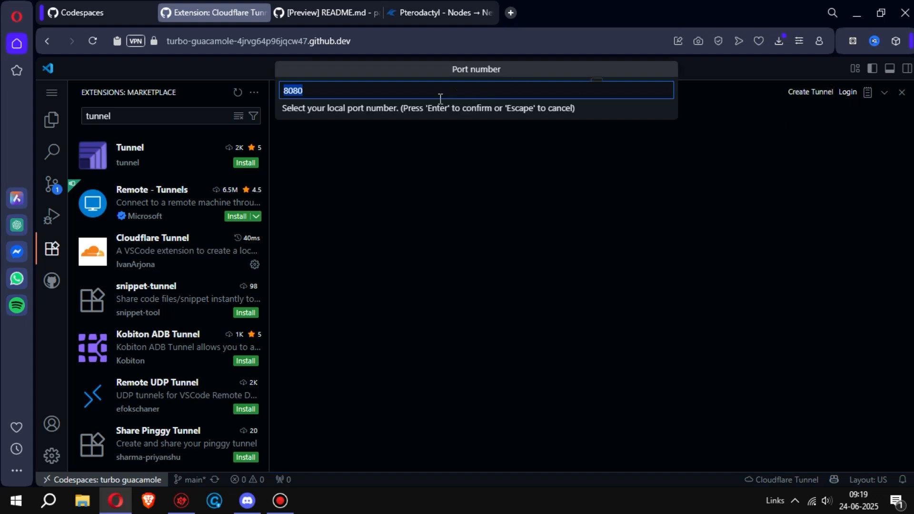
{"action": "mouse_move", "coordinate": [330, 136]}
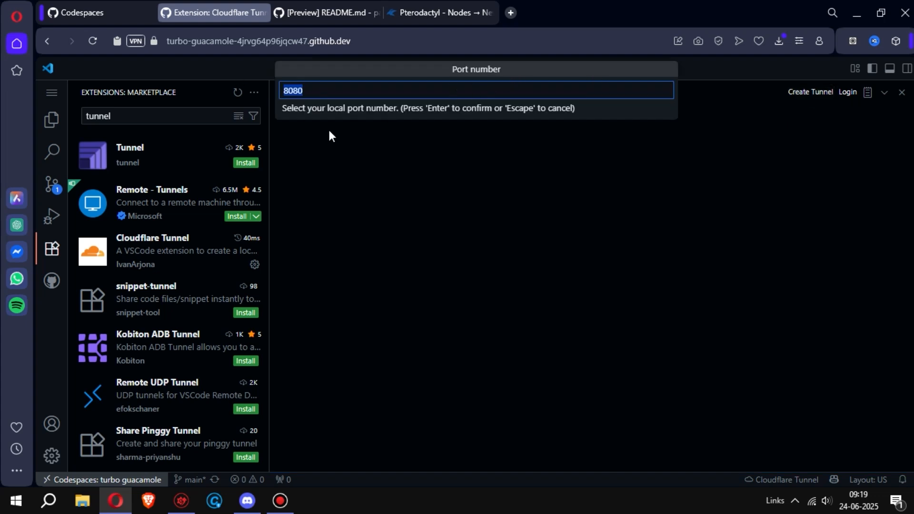
{"action": "key", "text": "Enter"}
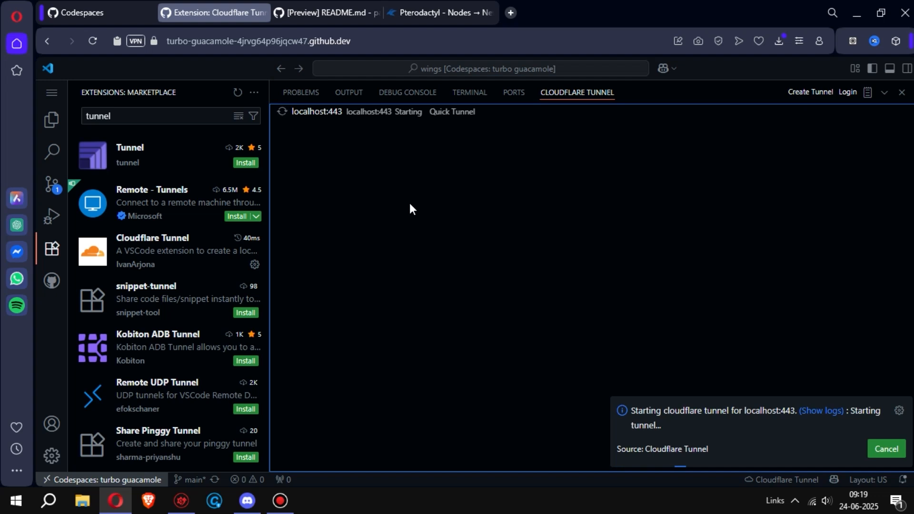
{"action": "mouse_move", "coordinate": [494, 377]}
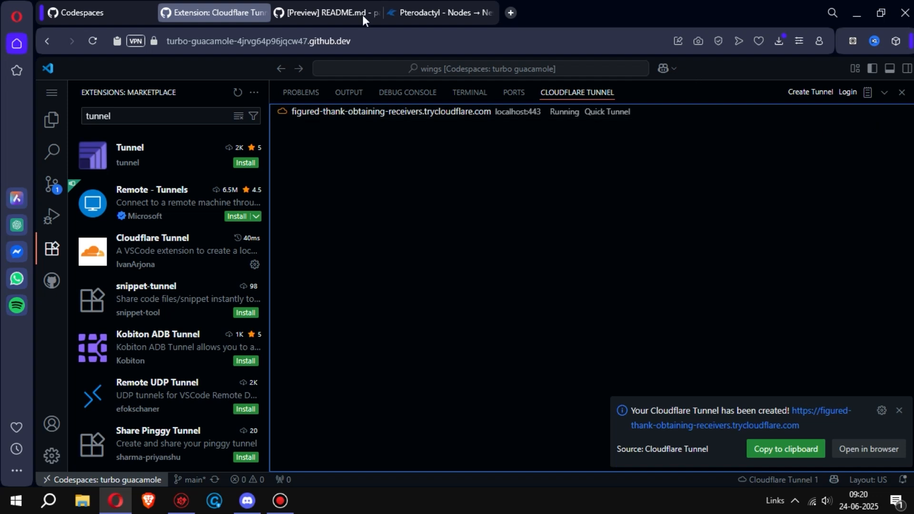
- Set node FQDN to figured-thank-obtaining-receivers.trycloudflare.com without the https prefix and mark it behind a proxy
{"action": "left_click", "coordinate": [440, 13]}
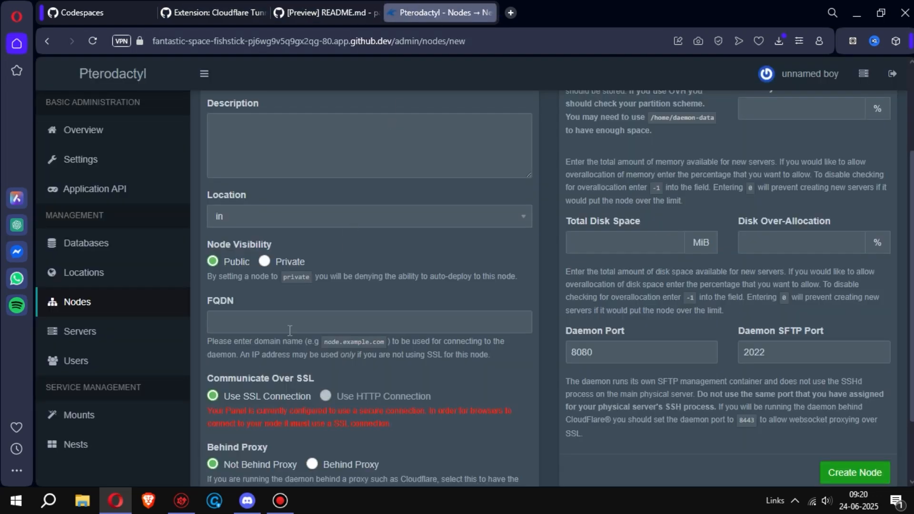
{"action": "type", "text": "https://figured-thank-obtaining-receivers.trycloudflare.com"}
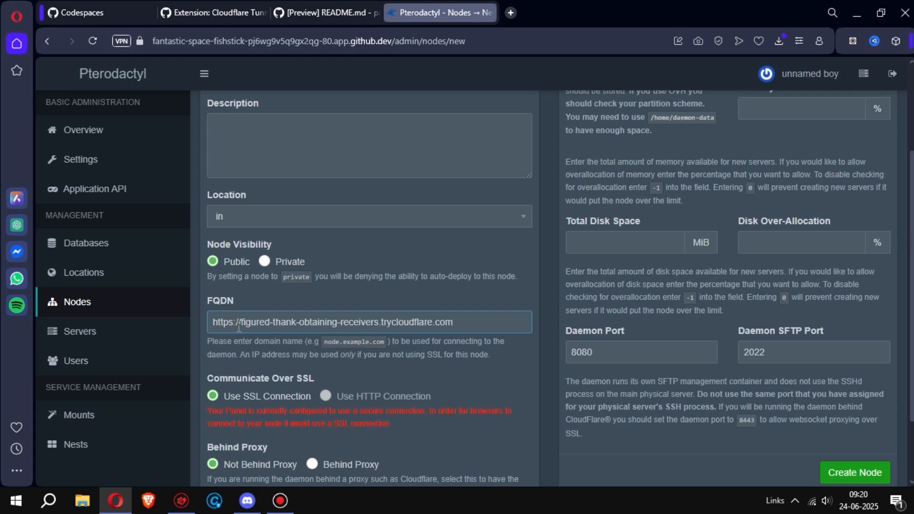
{"action": "double_click", "coordinate": [223, 322]}
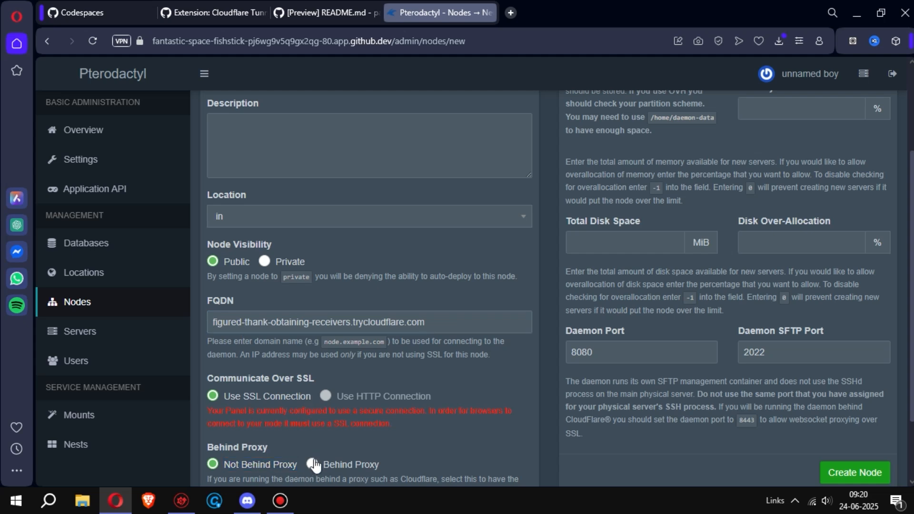
{"action": "left_click", "coordinate": [798, 192]}
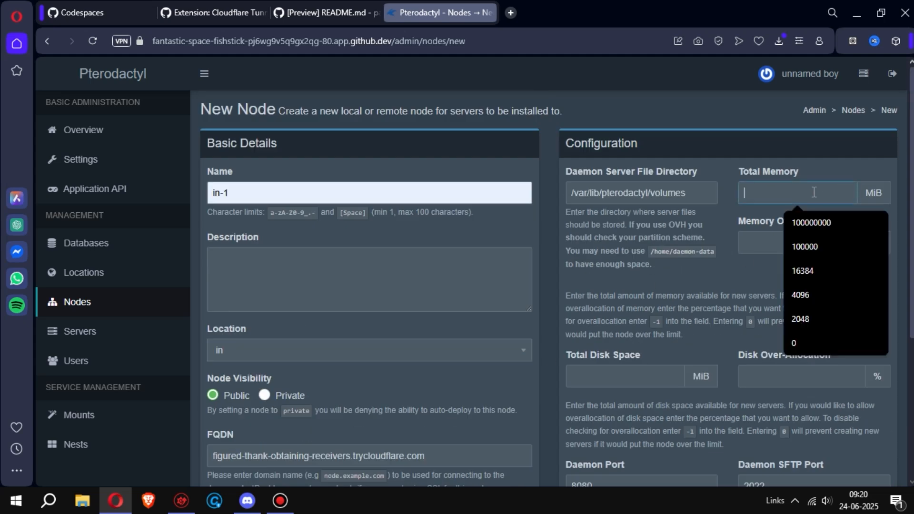
- Give the node 16384 MiB memory, 32768 MiB disk, zero over-allocation and daemon port 443
{"action": "left_click", "coordinate": [804, 271]}
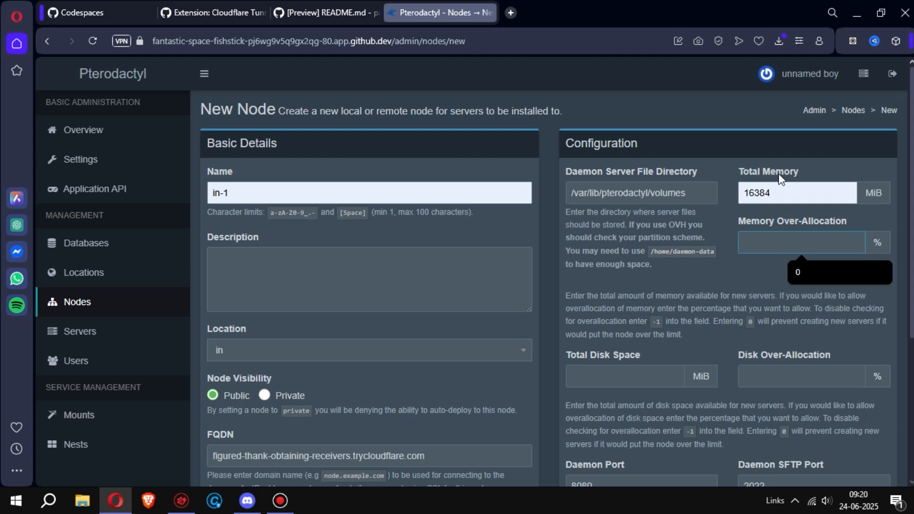
{"action": "left_click", "coordinate": [801, 243]}
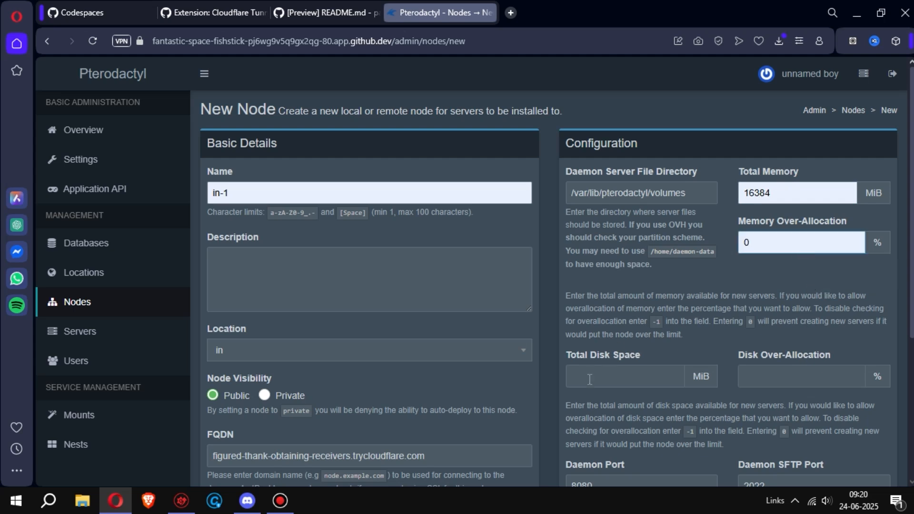
{"action": "type", "text": "32768"}
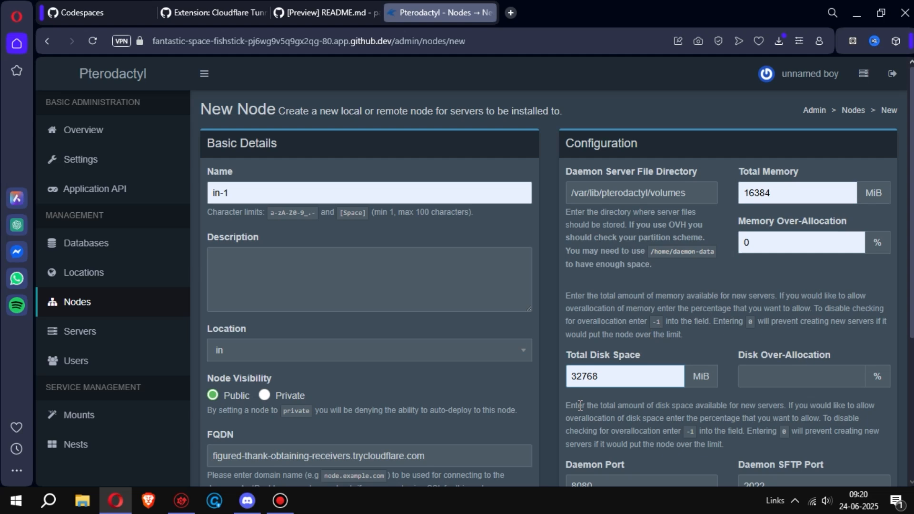
{"action": "left_click", "coordinate": [801, 376]}
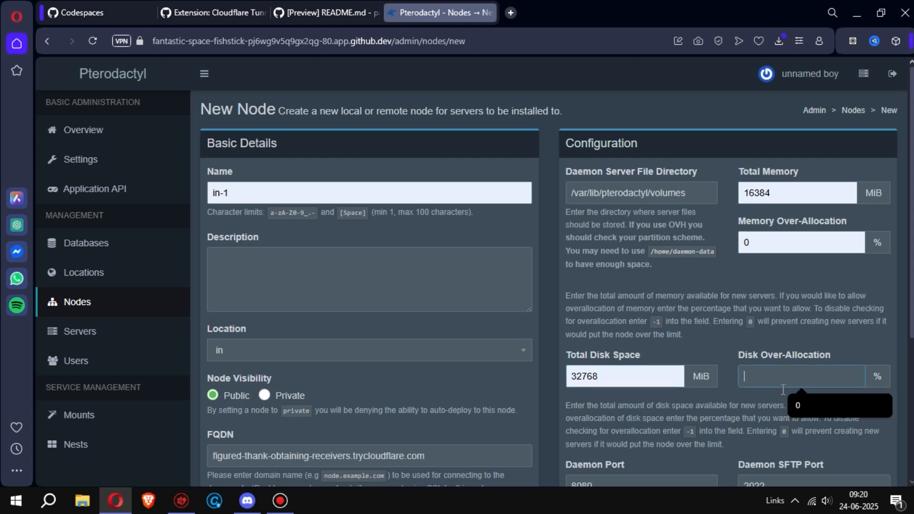
{"action": "scroll", "scroll_direction": "down", "scroll_amount": 3}
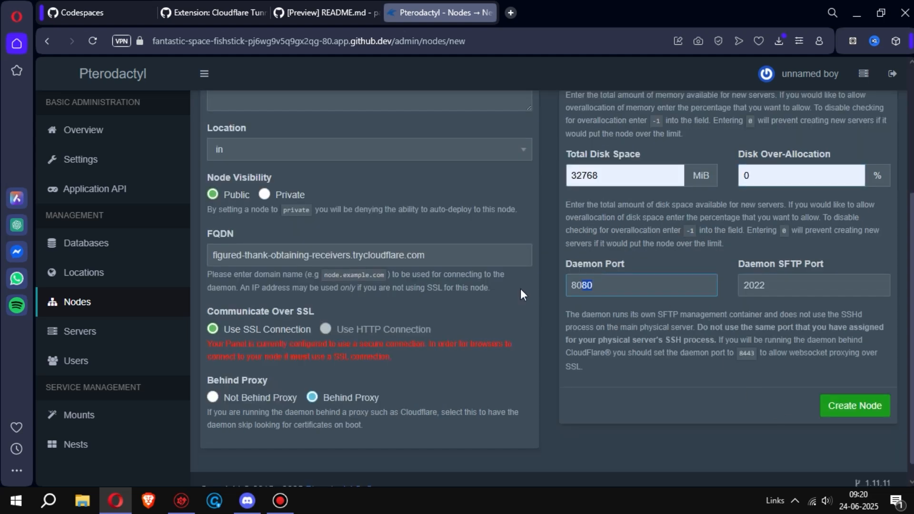
{"action": "type", "text": "443"}
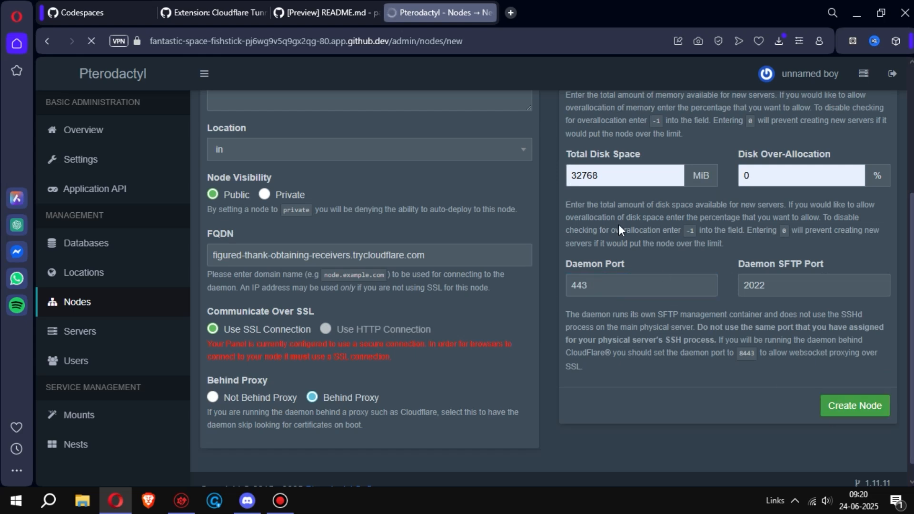
{"action": "left_click", "coordinate": [854, 405]}
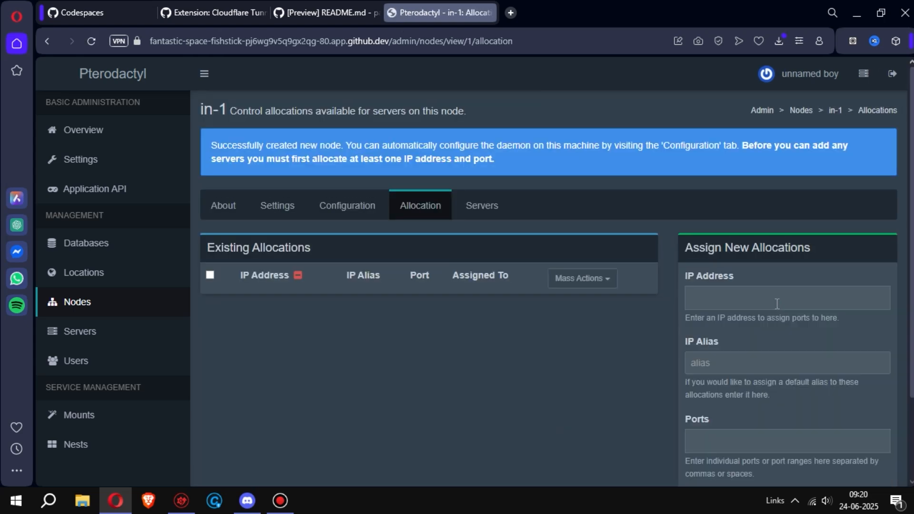
{"action": "type", "text": "0.0.0."}
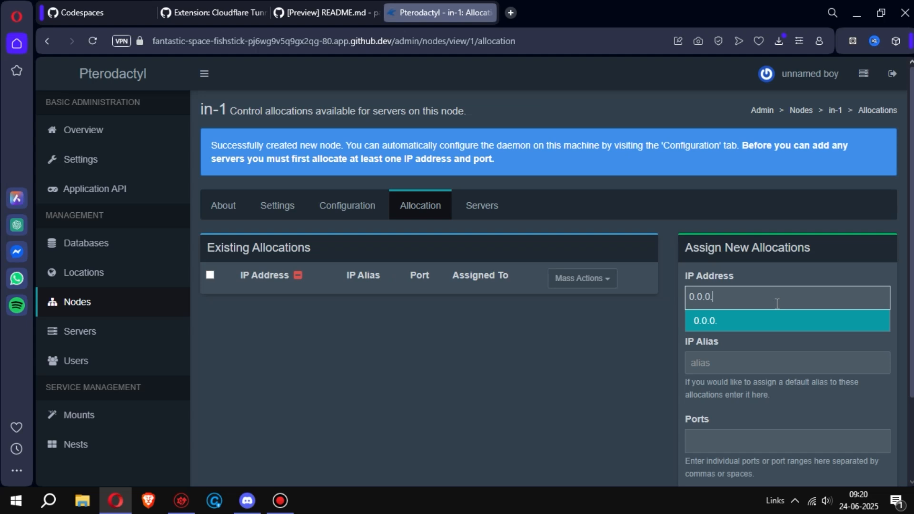
{"action": "type", "text": "1"}
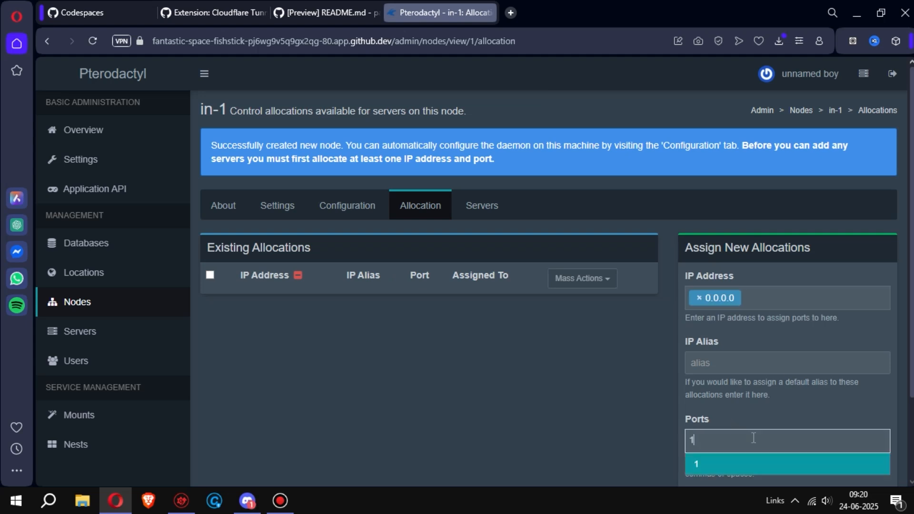
{"action": "type", "text": "9100-1920"}
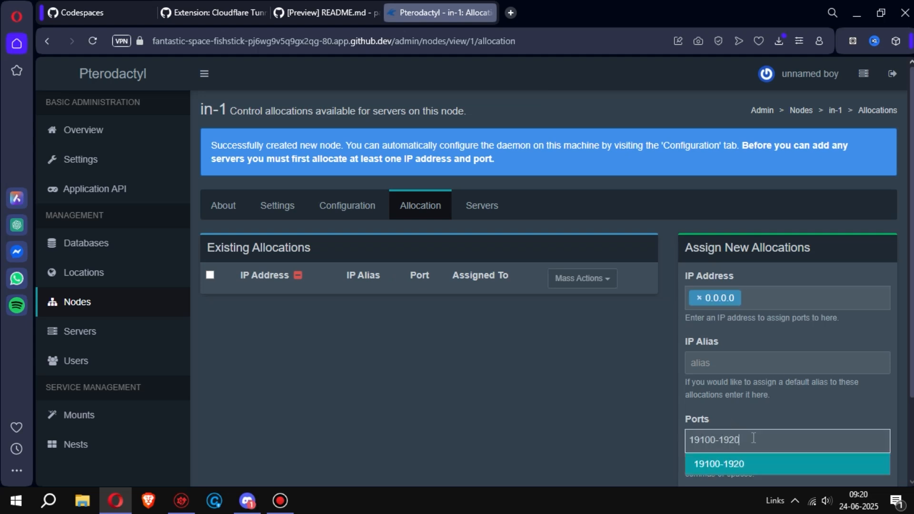
{"action": "left_click", "coordinate": [718, 464]}
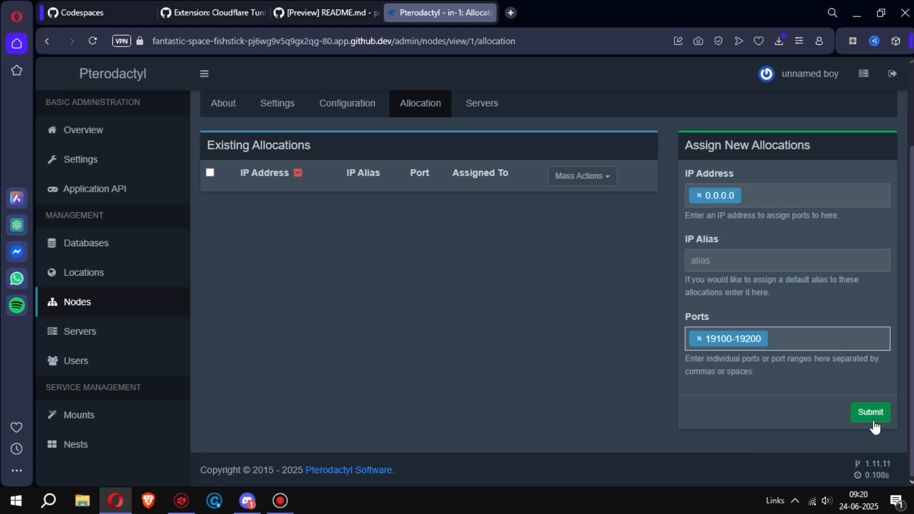
{"action": "left_click", "coordinate": [870, 412]}
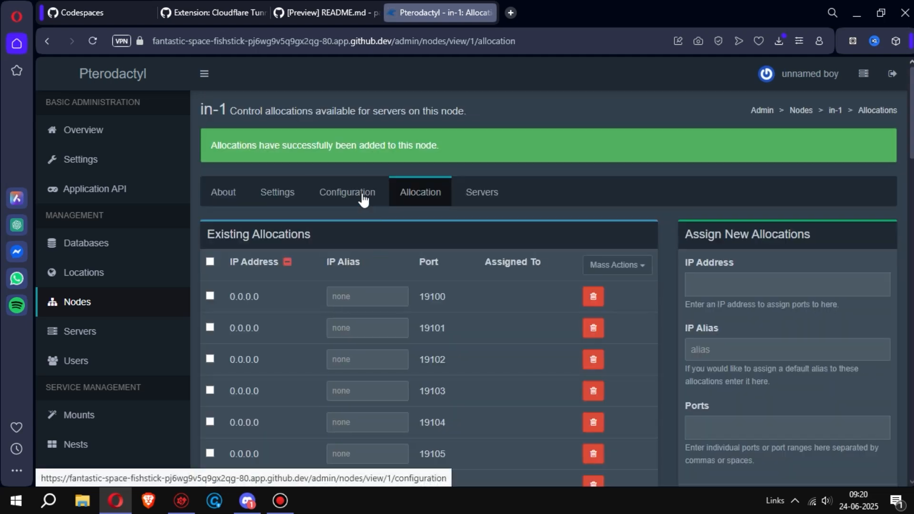
{"action": "left_click", "coordinate": [346, 191]}
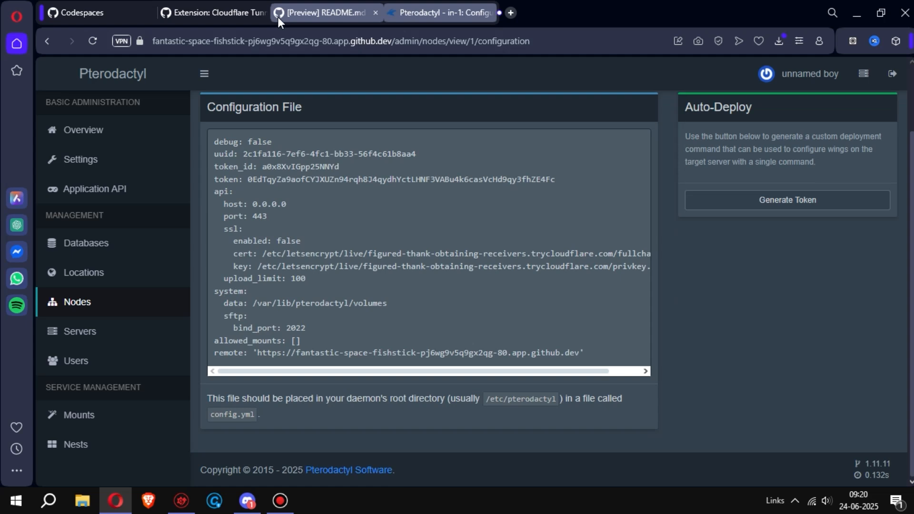
- Paste the node configuration into /etc/pterodactyl/config.yml with nano in the wings codespace and save it
{"action": "left_click", "coordinate": [214, 13]}
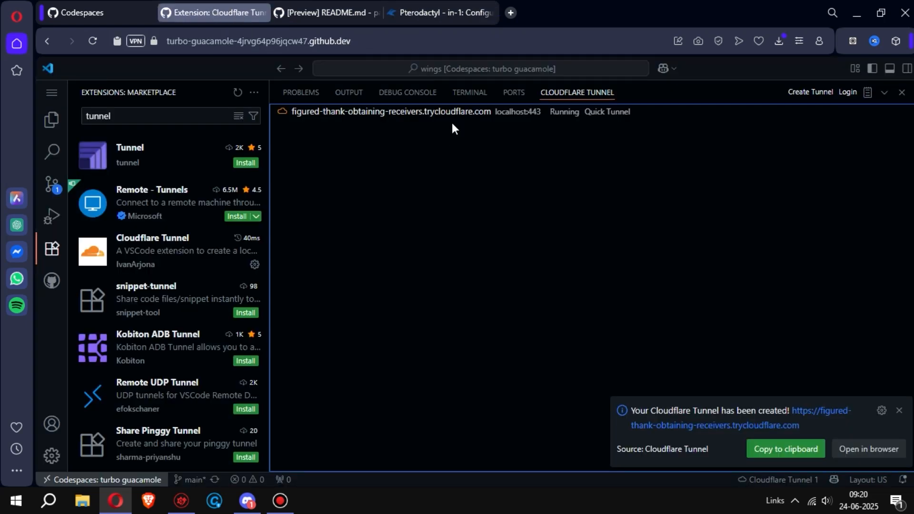
{"action": "left_click", "coordinate": [470, 93]}
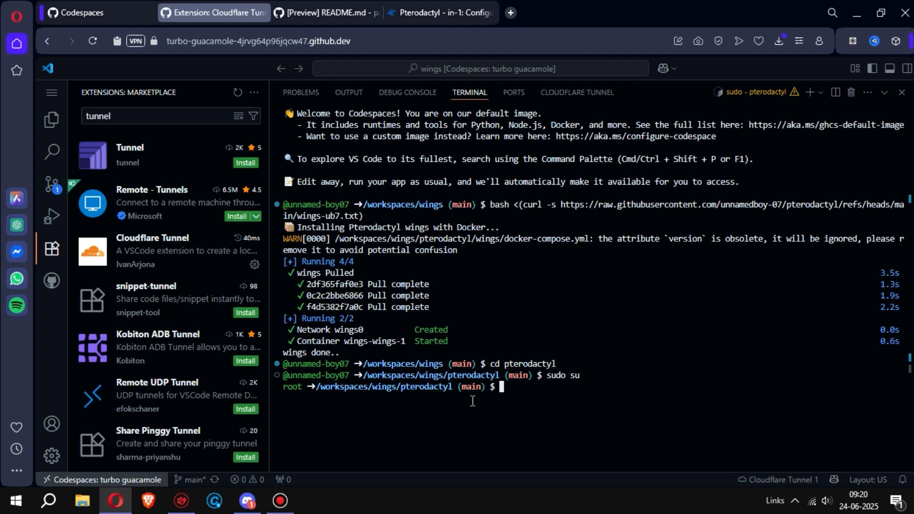
{"action": "left_click", "coordinate": [247, 500]}
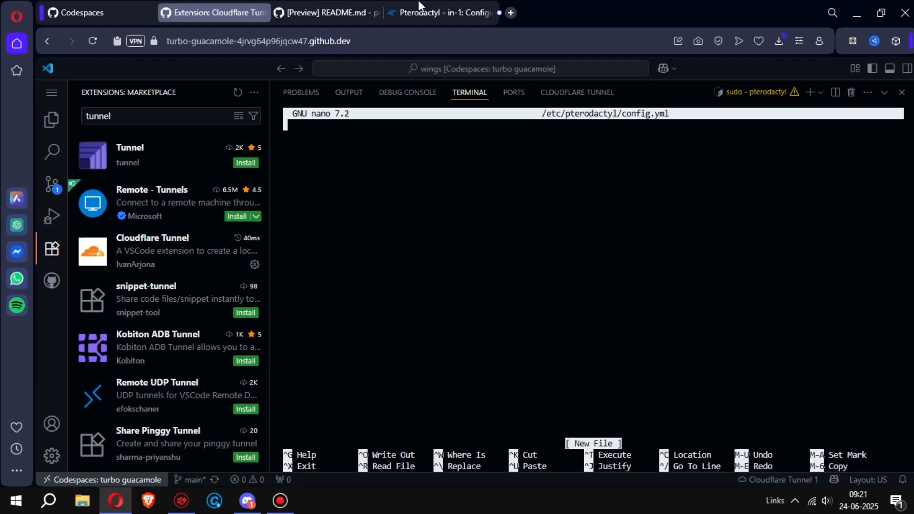
{"action": "left_click", "coordinate": [440, 12]}
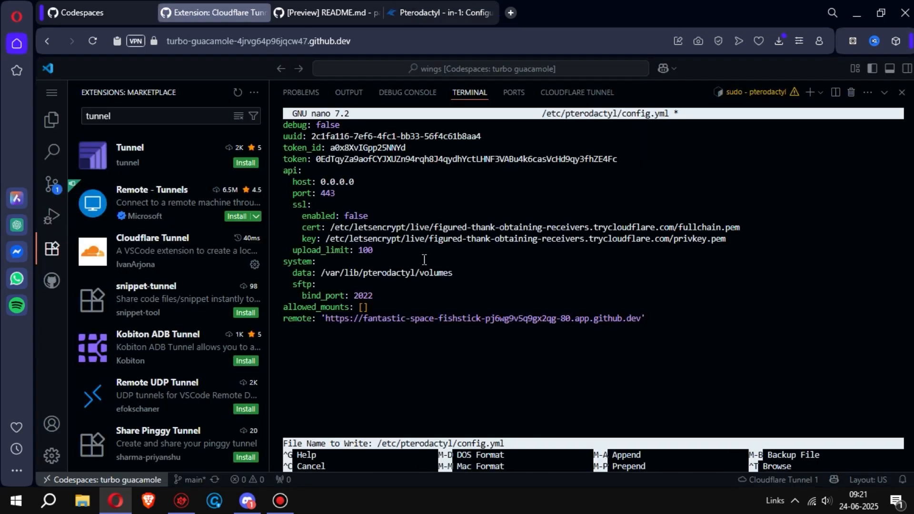
{"action": "key", "text": "Enter"}
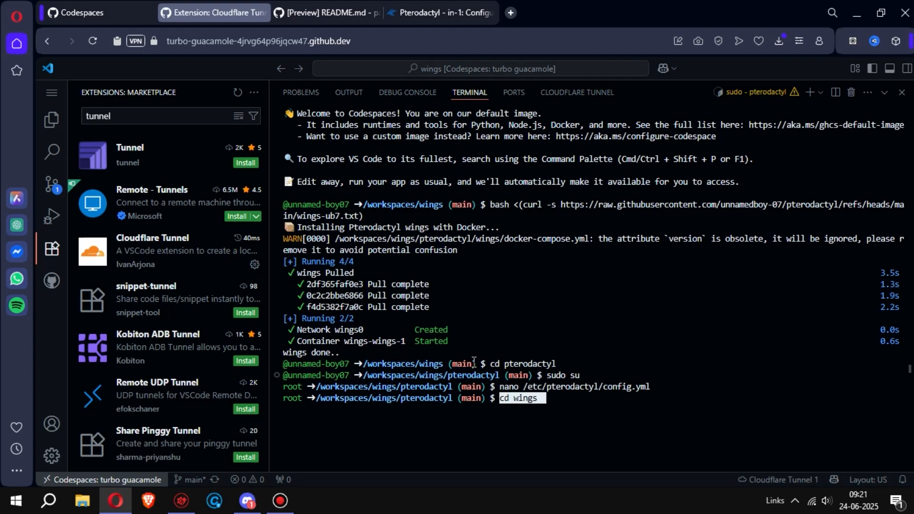
{"action": "left_click", "coordinate": [247, 500]}
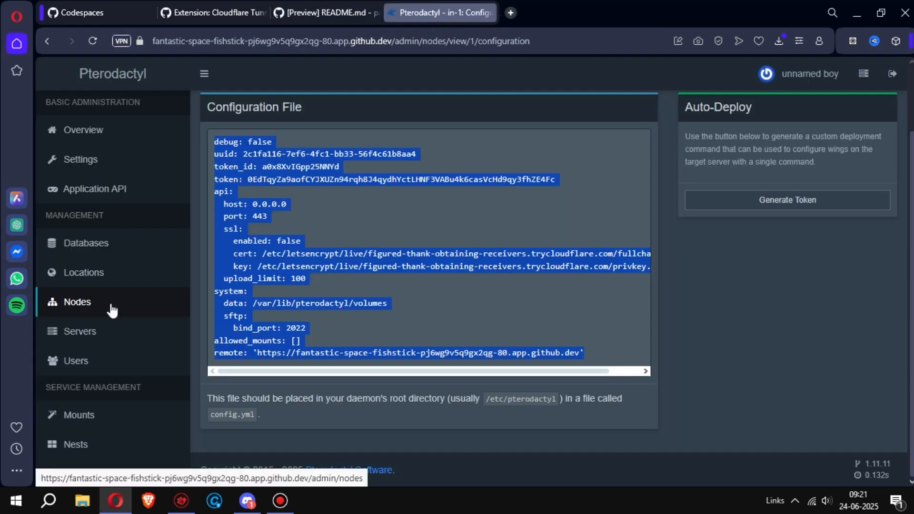
- Show the Nodes list to check that in-1 has a green heartbeat running Wings v1.6.1
{"action": "left_click", "coordinate": [76, 302]}
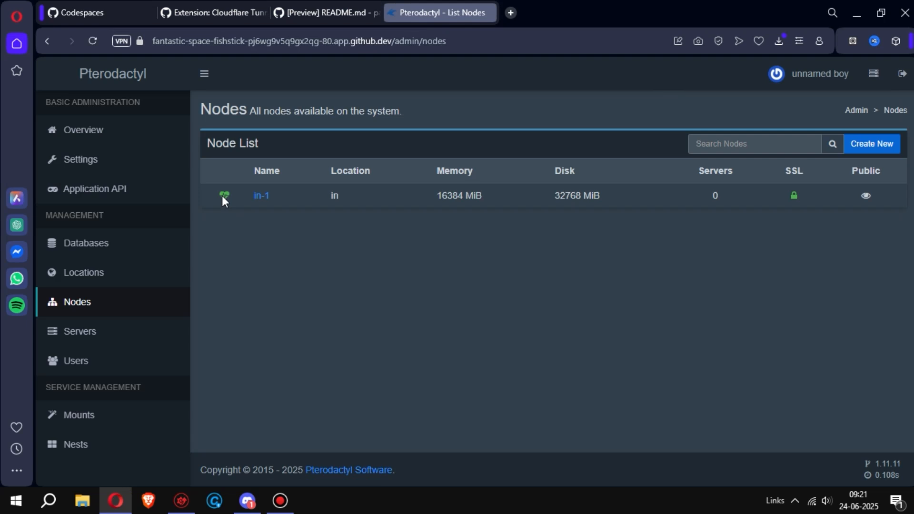
{"action": "mouse_move", "coordinate": [224, 196]}
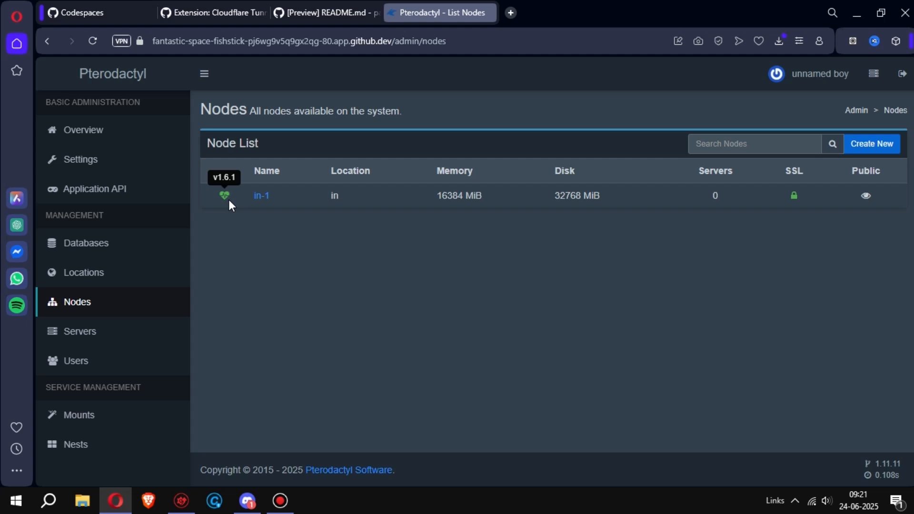
{"action": "mouse_move", "coordinate": [204, 213]}
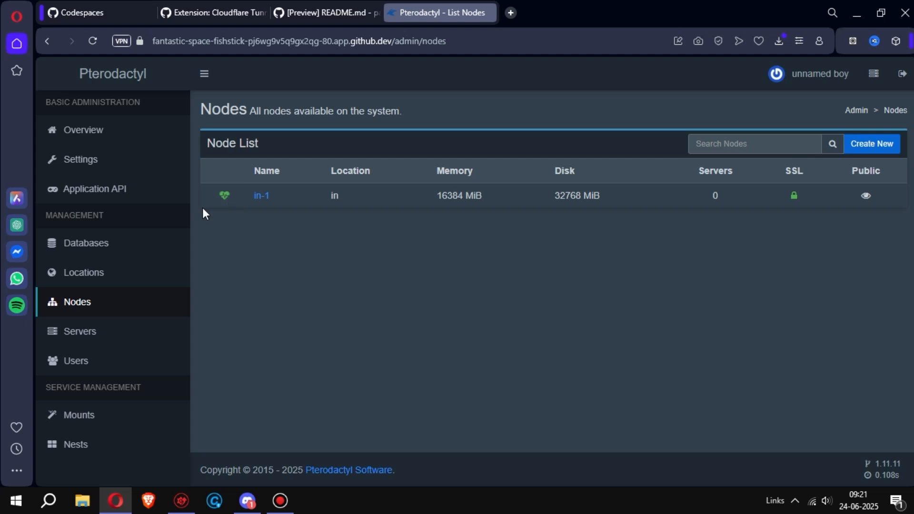